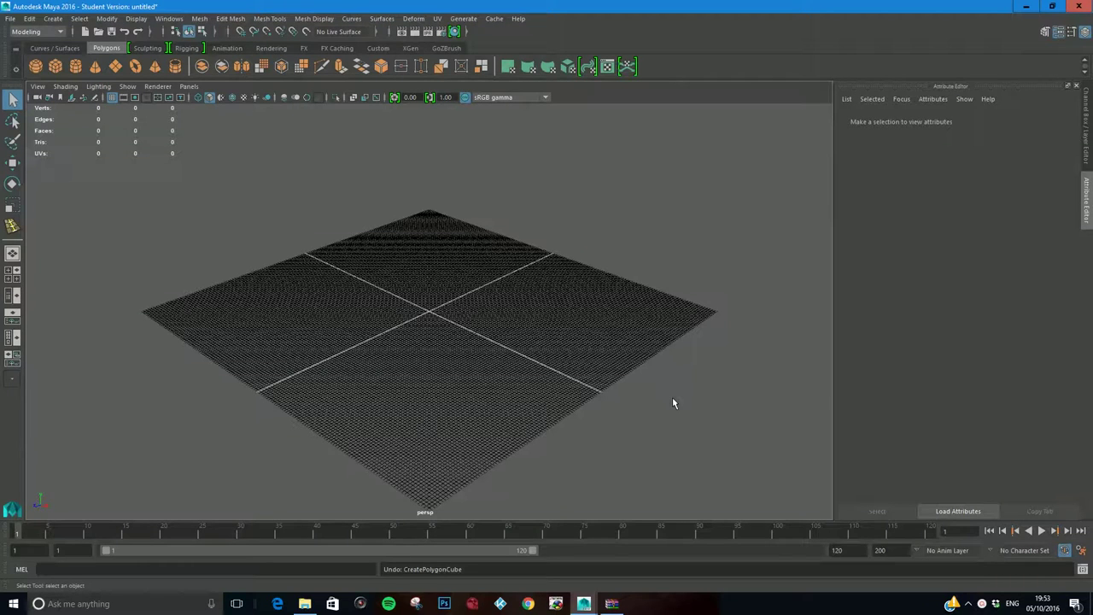
{"action": "mouse_move", "coordinate": [469, 357]}
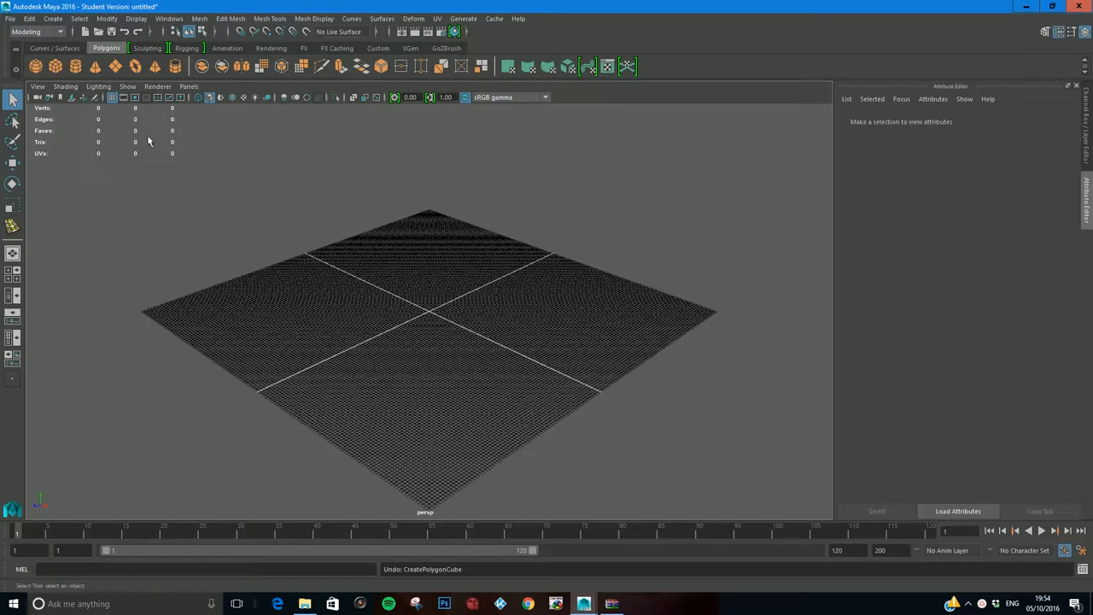
Step: Set the Maya project to the chosen project folder via File > Set Project
{"action": "left_click", "coordinate": [10, 19]}
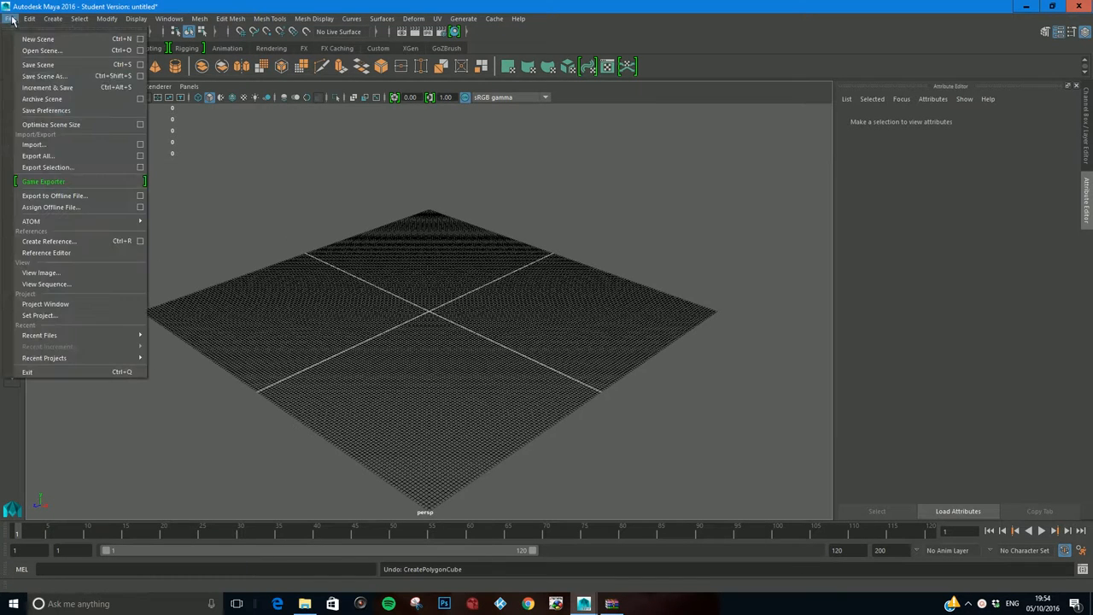
{"action": "left_click", "coordinate": [37, 314]}
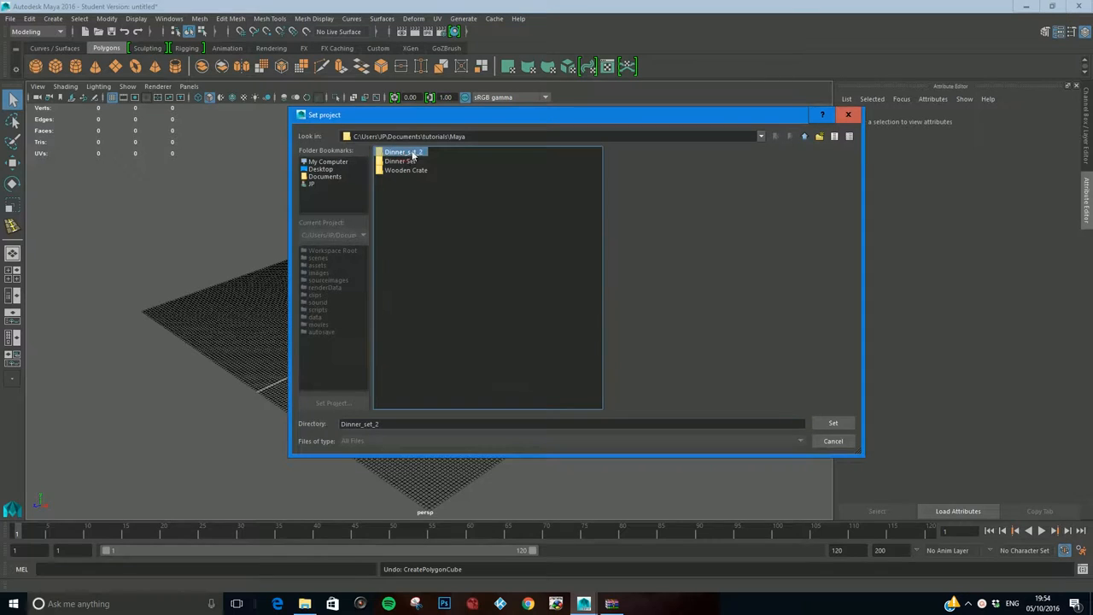
{"action": "left_click", "coordinate": [834, 424]}
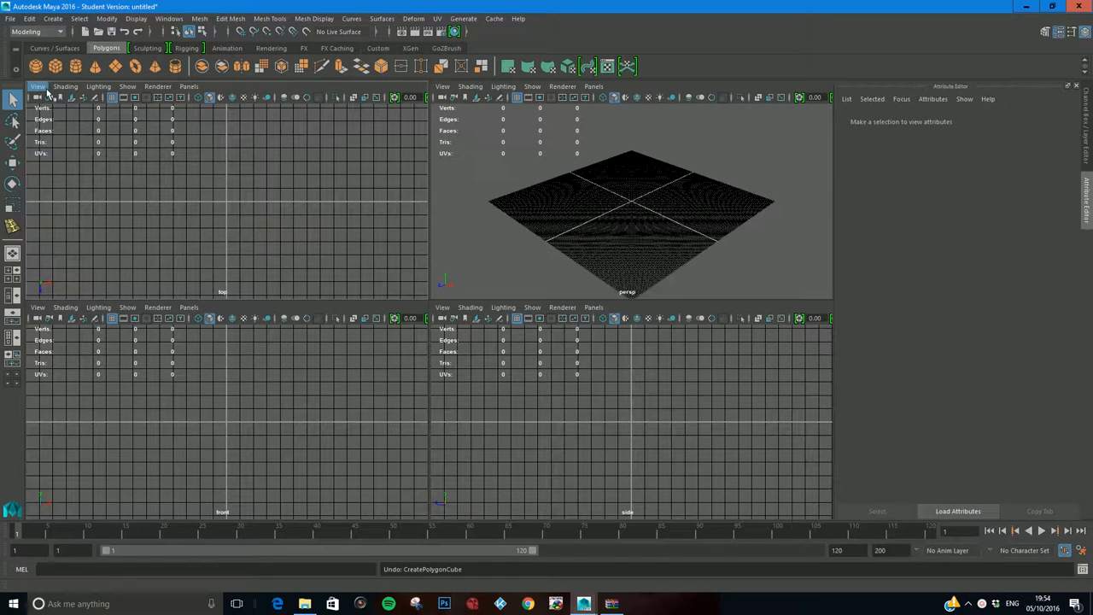
Step: Import the knife JPG from the Desktop as an image plane behind the top view
{"action": "left_click", "coordinate": [38, 86]}
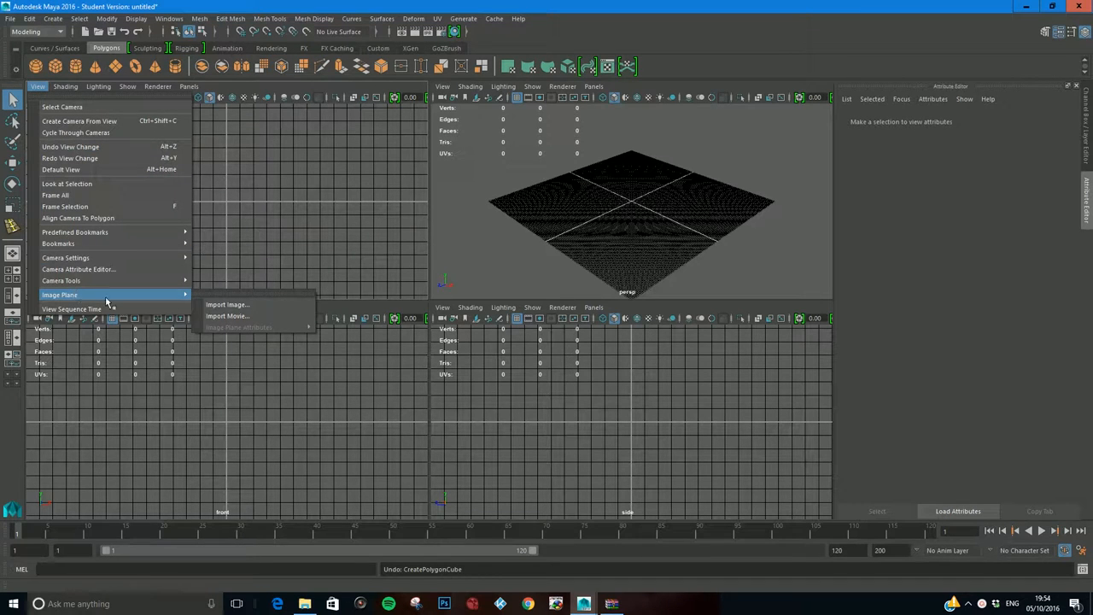
{"action": "left_click", "coordinate": [227, 304]}
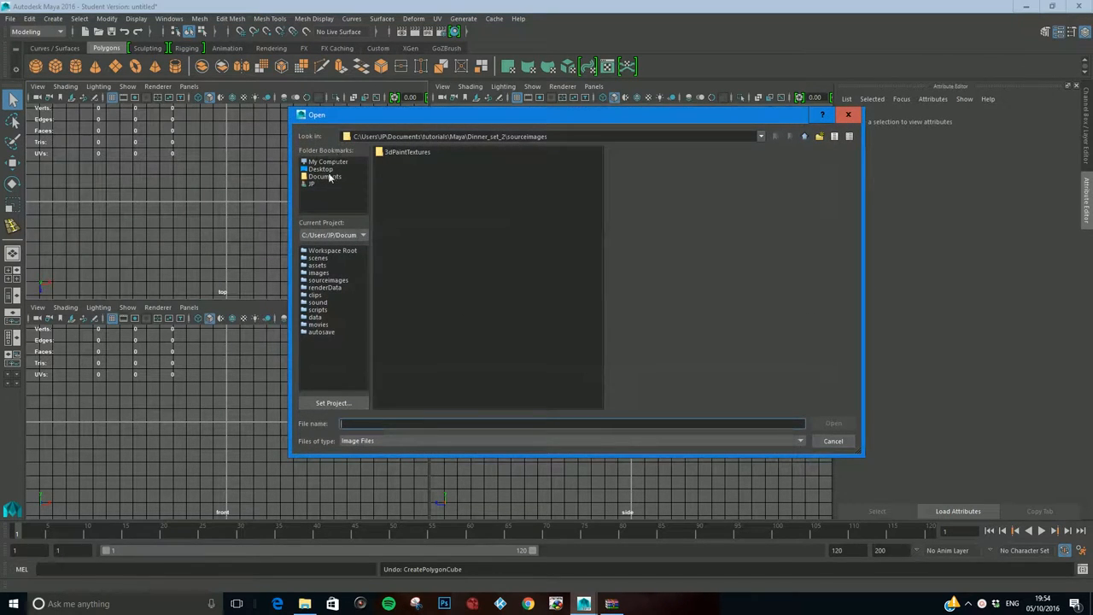
{"action": "left_click", "coordinate": [321, 169]}
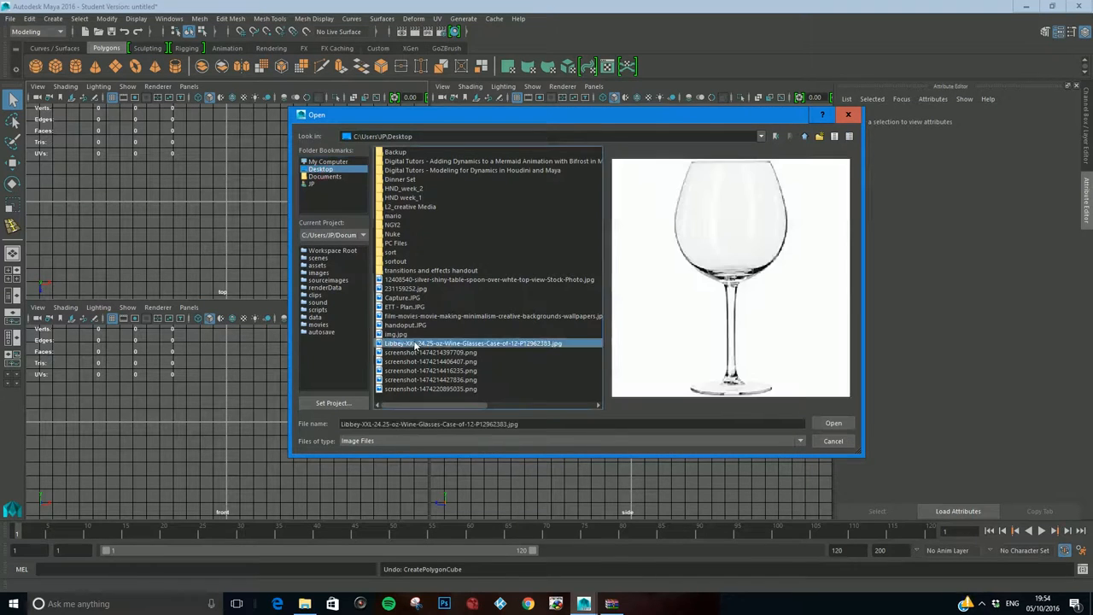
{"action": "left_click", "coordinate": [405, 325]}
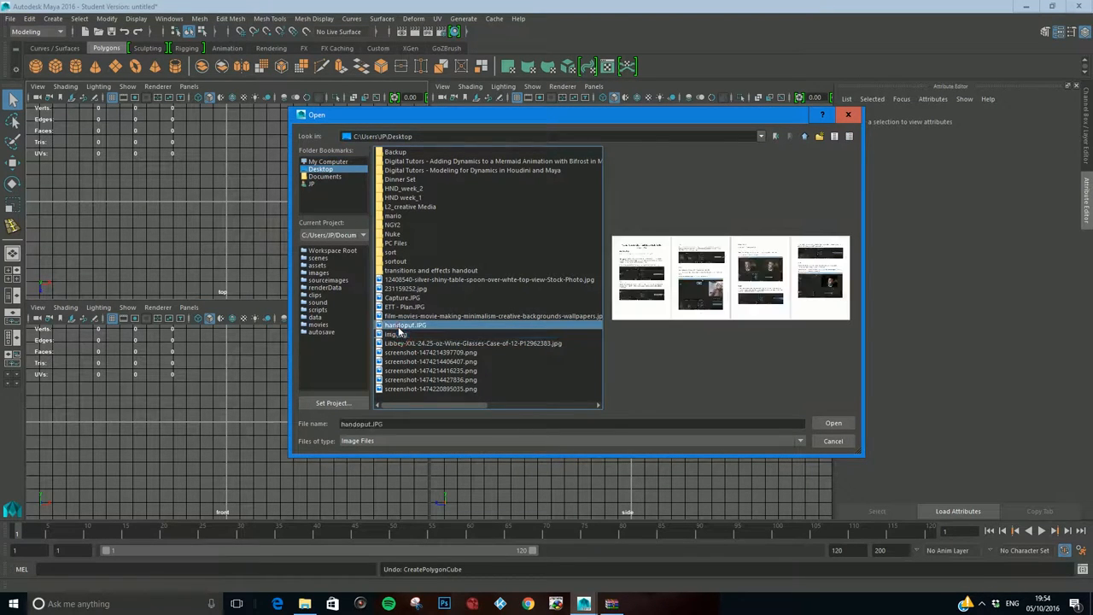
{"action": "left_click", "coordinate": [407, 287]}
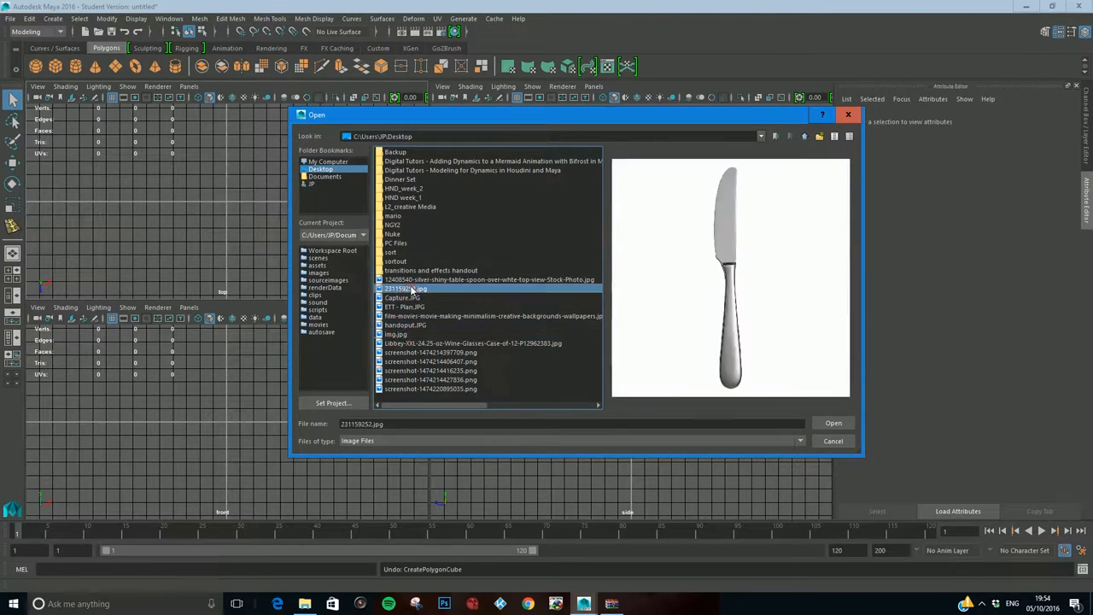
{"action": "mouse_move", "coordinate": [465, 315]}
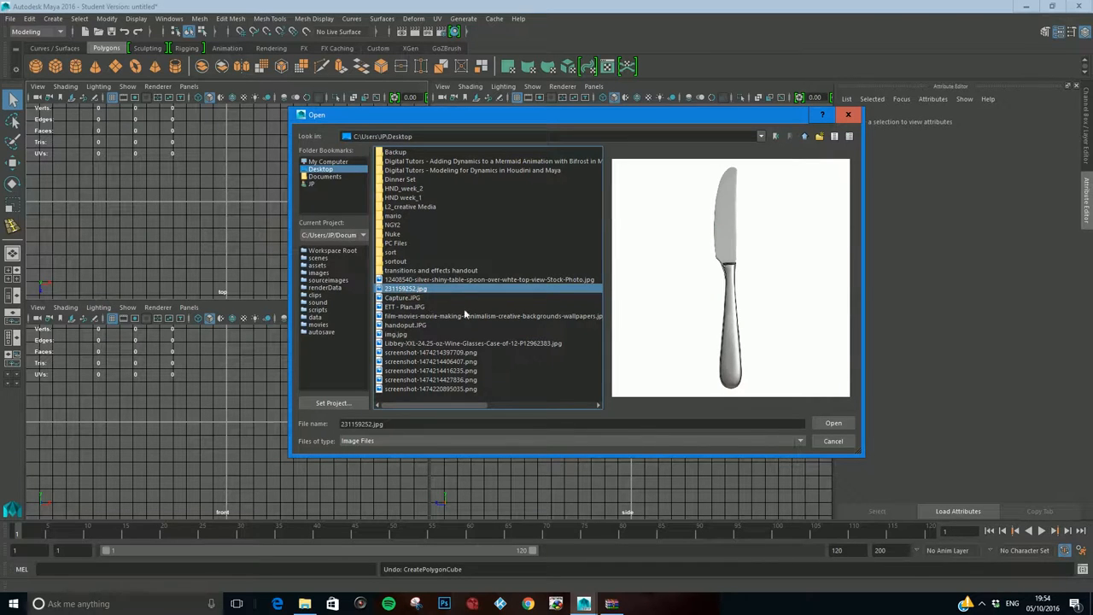
{"action": "mouse_move", "coordinate": [833, 423]}
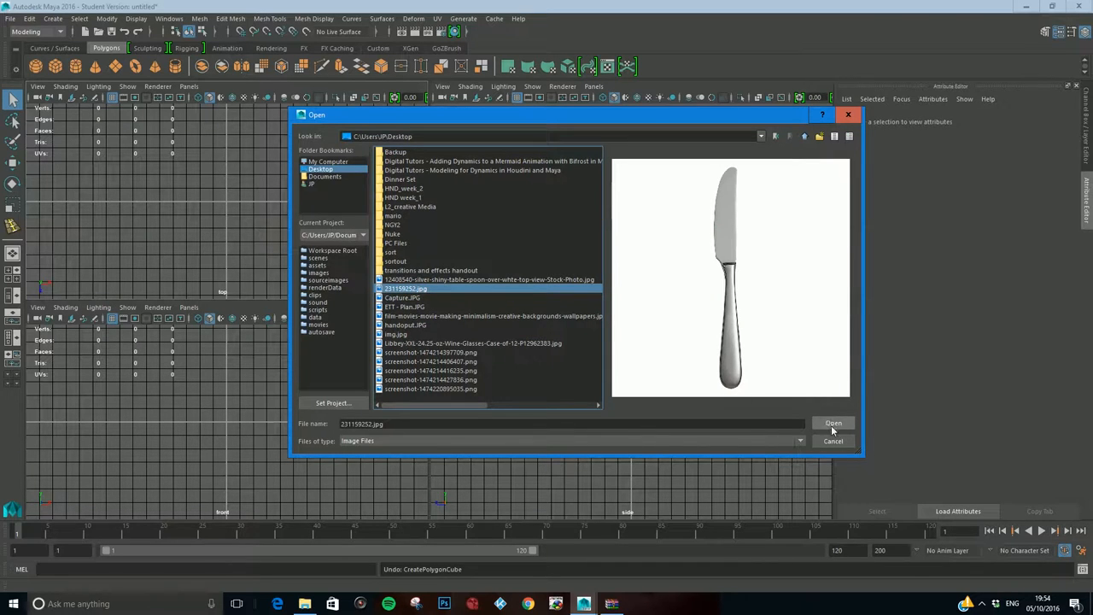
{"action": "left_click", "coordinate": [833, 424]}
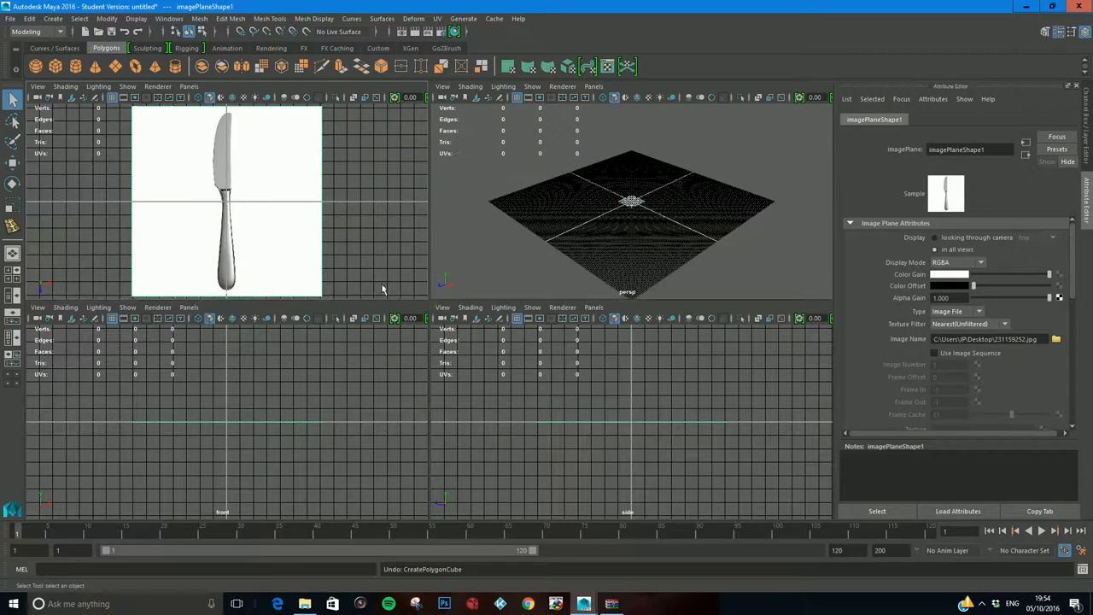
{"action": "mouse_move", "coordinate": [239, 233]}
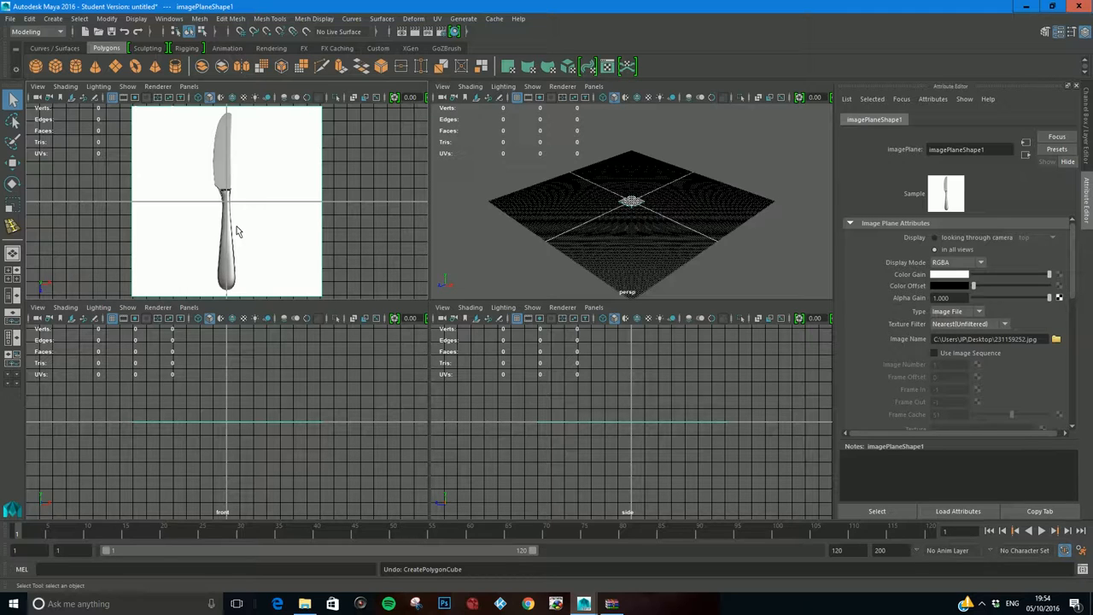
{"action": "mouse_move", "coordinate": [226, 209]}
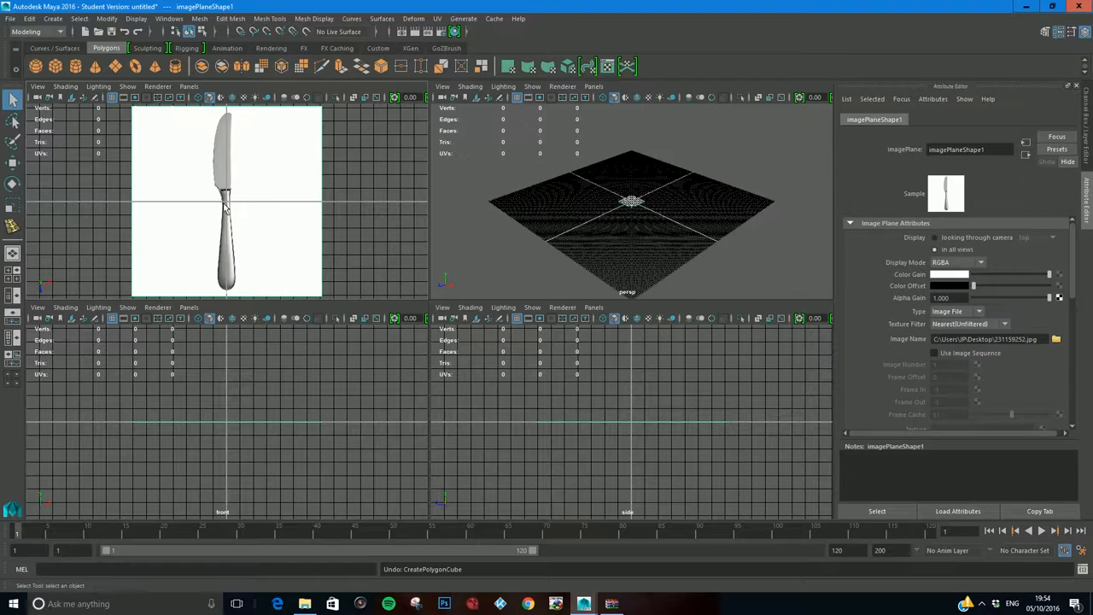
{"action": "mouse_move", "coordinate": [230, 174]}
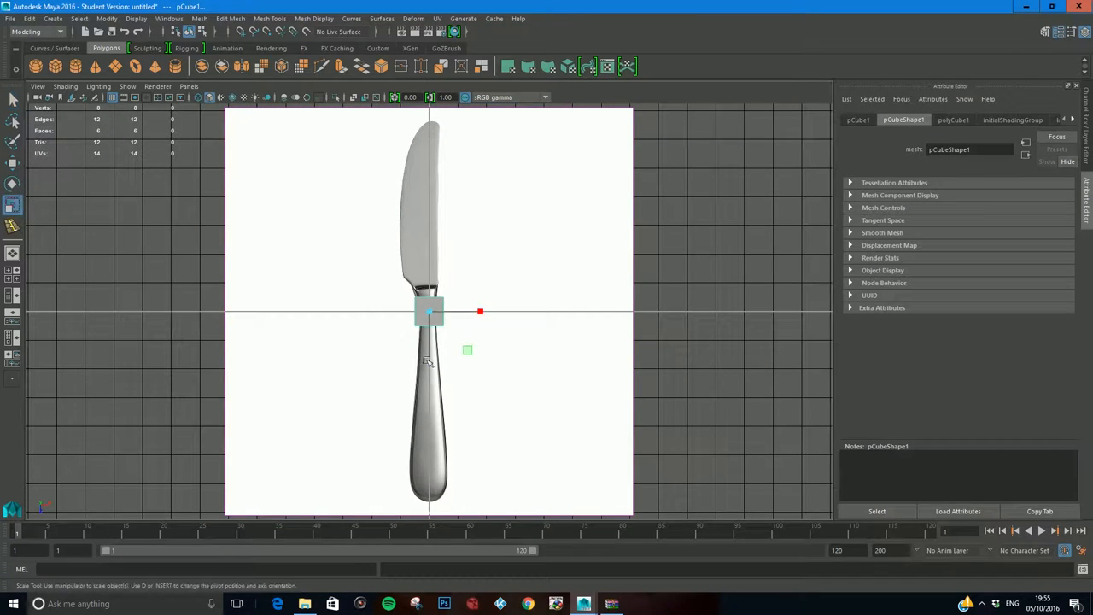
Step: Scale the new polygon cube lengthwise and widthwise to cover the knife handle
{"action": "left_click", "coordinate": [14, 184]}
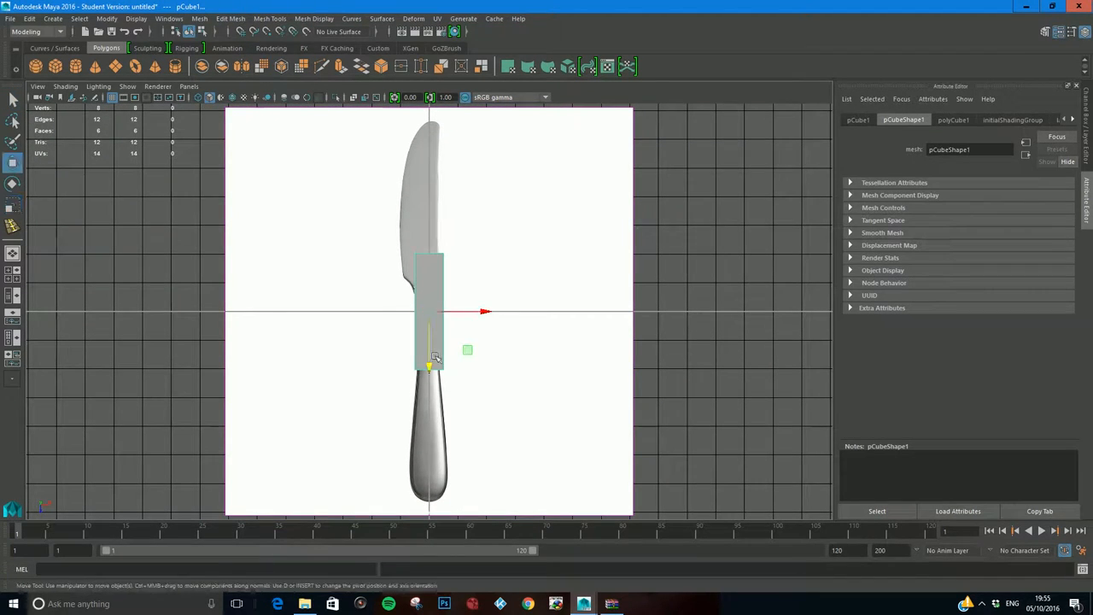
{"action": "left_click_drag", "start_coordinate": [428, 367], "coordinate": [429, 440]}
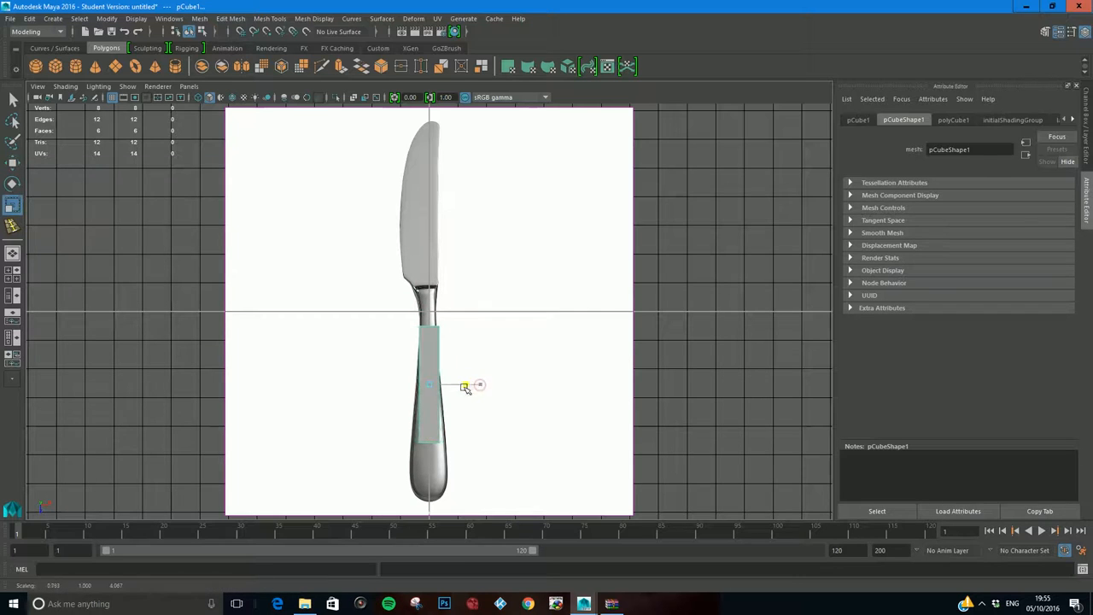
{"action": "left_click_drag", "start_coordinate": [464, 386], "coordinate": [482, 386]}
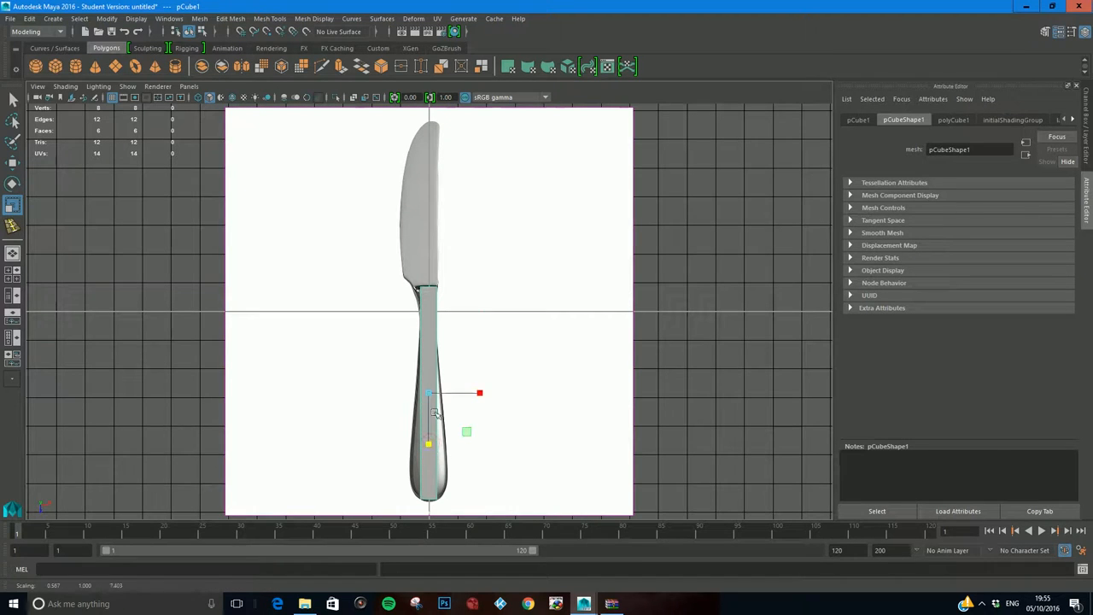
Step: Set Insert Edge Loop to Multiple edge loops in its tool settings
{"action": "left_click", "coordinate": [270, 17]}
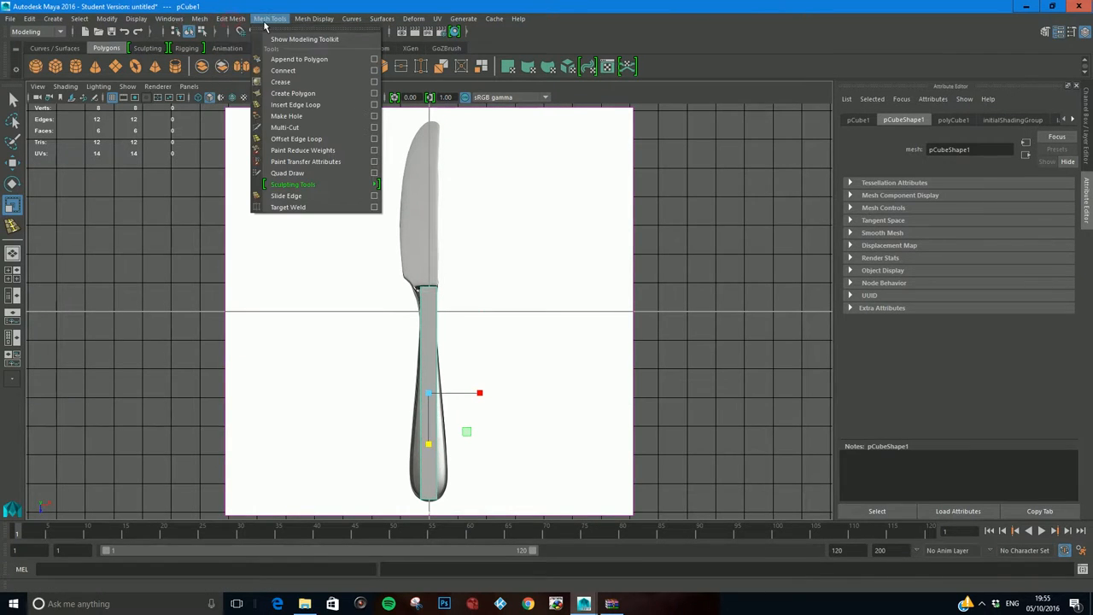
{"action": "mouse_move", "coordinate": [294, 104]}
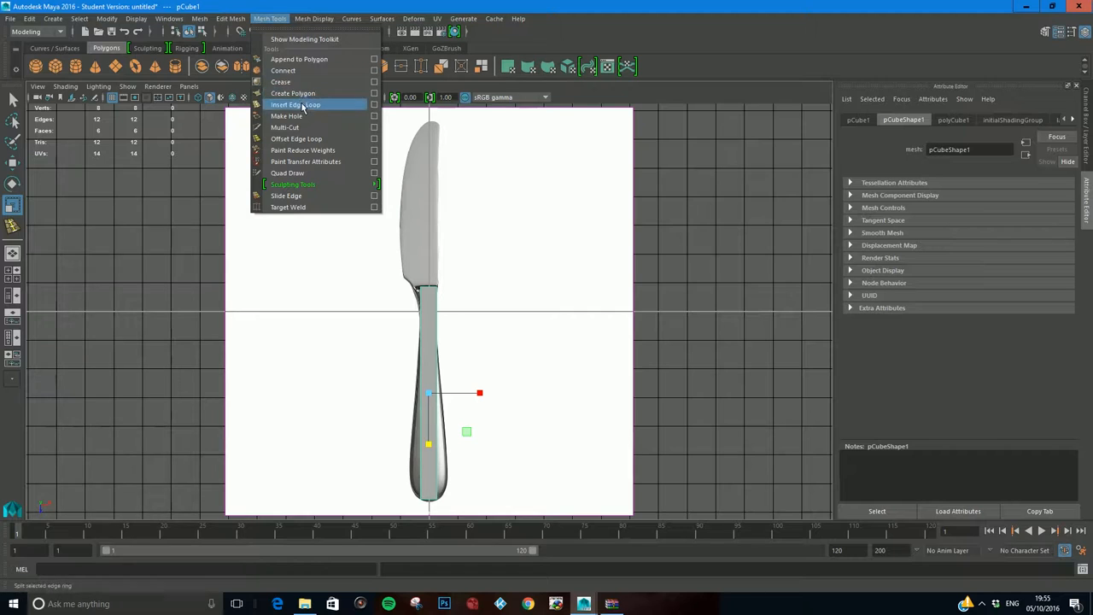
{"action": "left_click", "coordinate": [294, 105]}
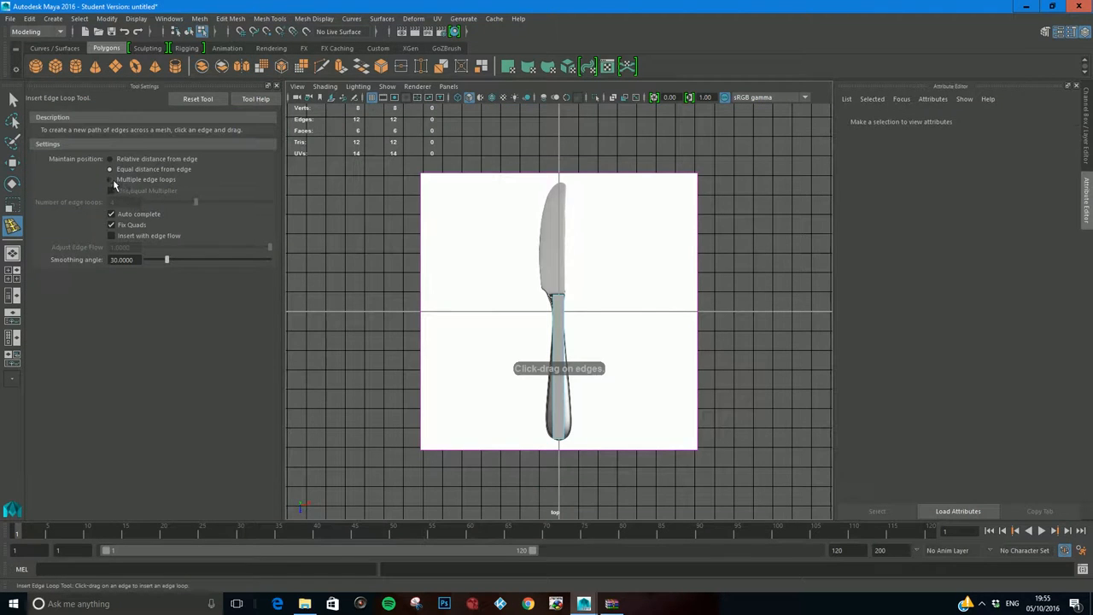
{"action": "left_click", "coordinate": [109, 180]}
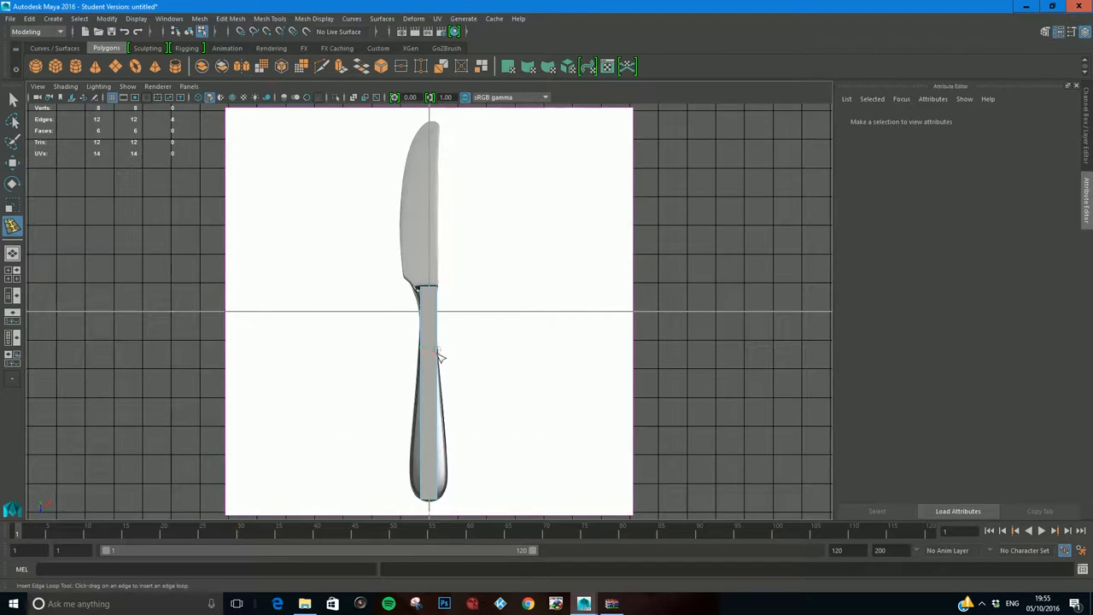
Step: Insert edge loops across the handle and scale vertex rows to the tapering outline and rounded end
{"action": "left_click", "coordinate": [431, 359]}
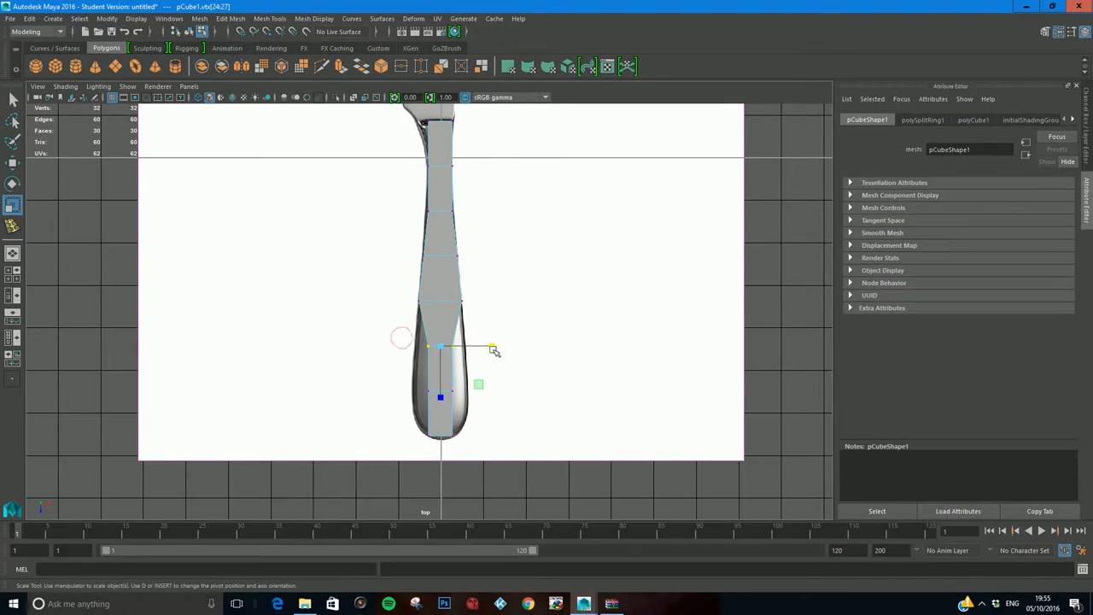
{"action": "left_click_drag", "start_coordinate": [492, 349], "coordinate": [550, 349]}
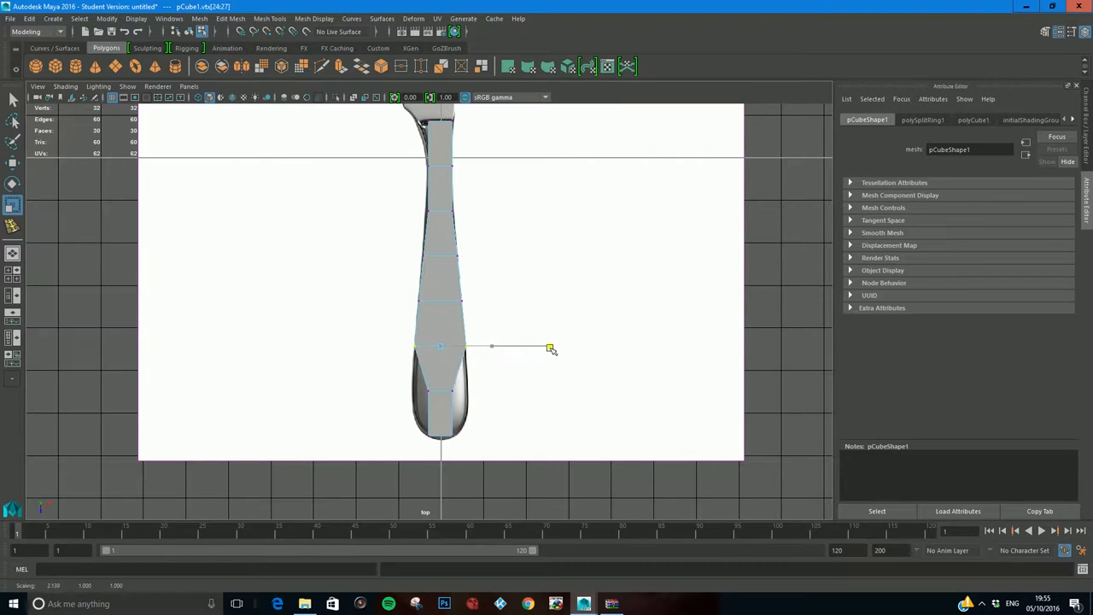
{"action": "left_click_drag", "start_coordinate": [550, 349], "coordinate": [523, 393]}
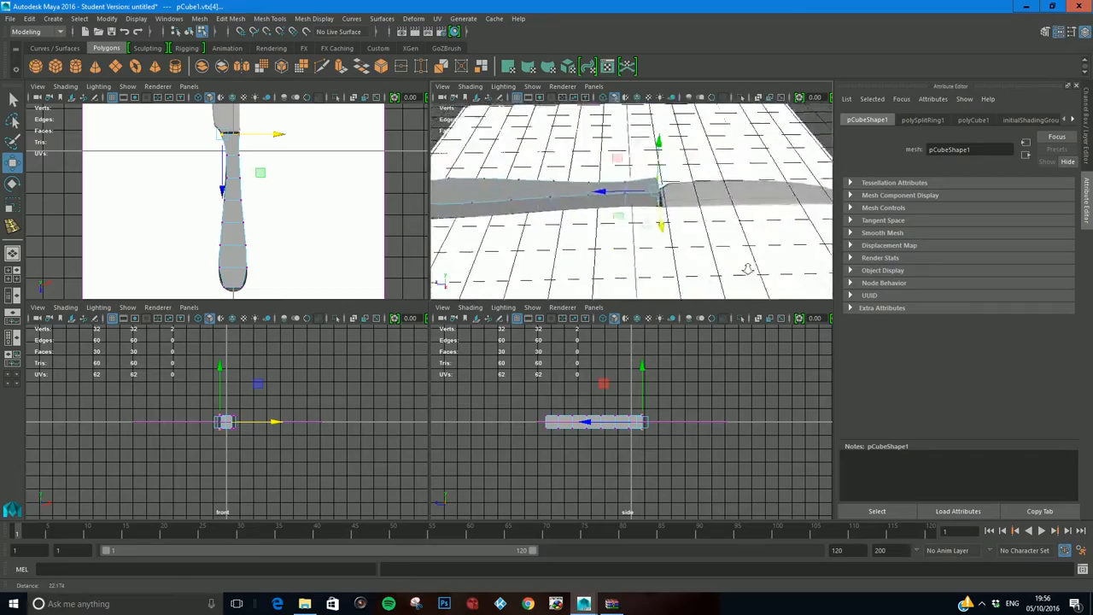
{"action": "left_click_drag", "start_coordinate": [632, 197], "coordinate": [632, 222]}
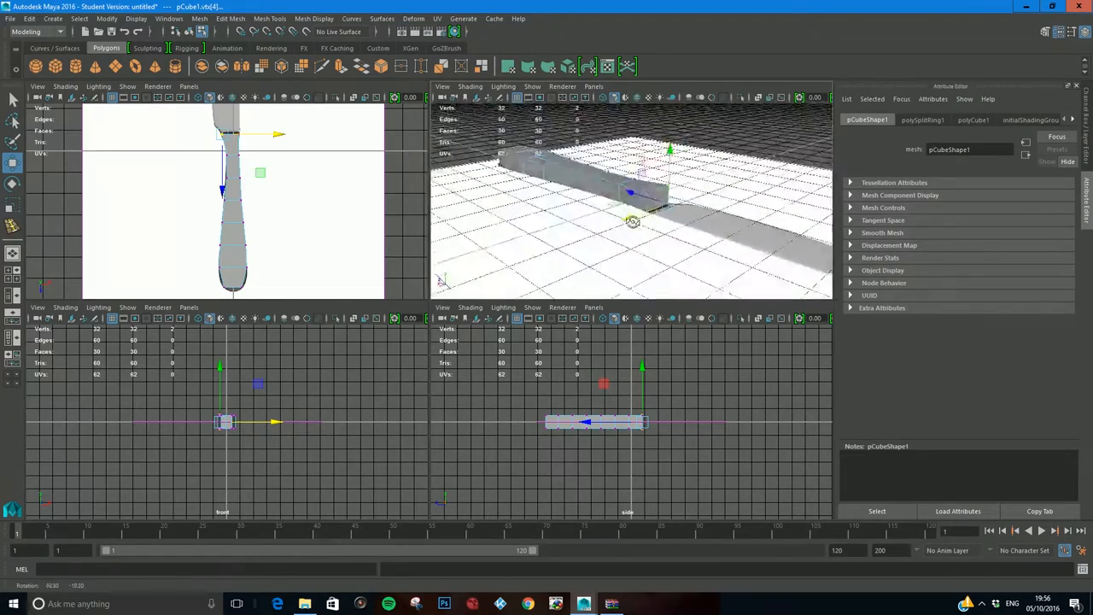
{"action": "left_click", "coordinate": [13, 605]}
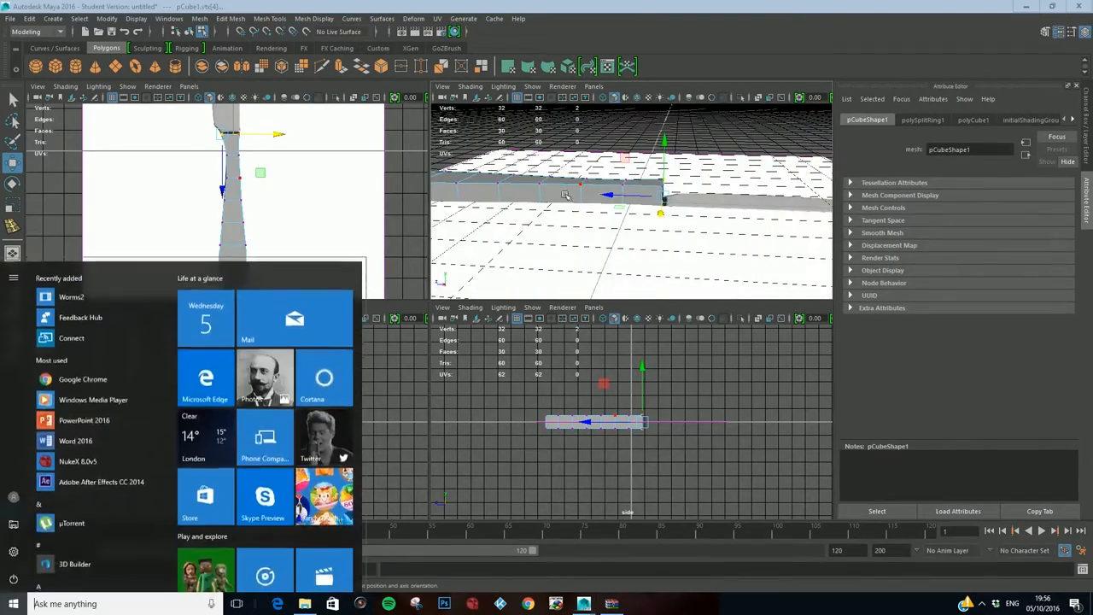
{"action": "left_click", "coordinate": [567, 180]}
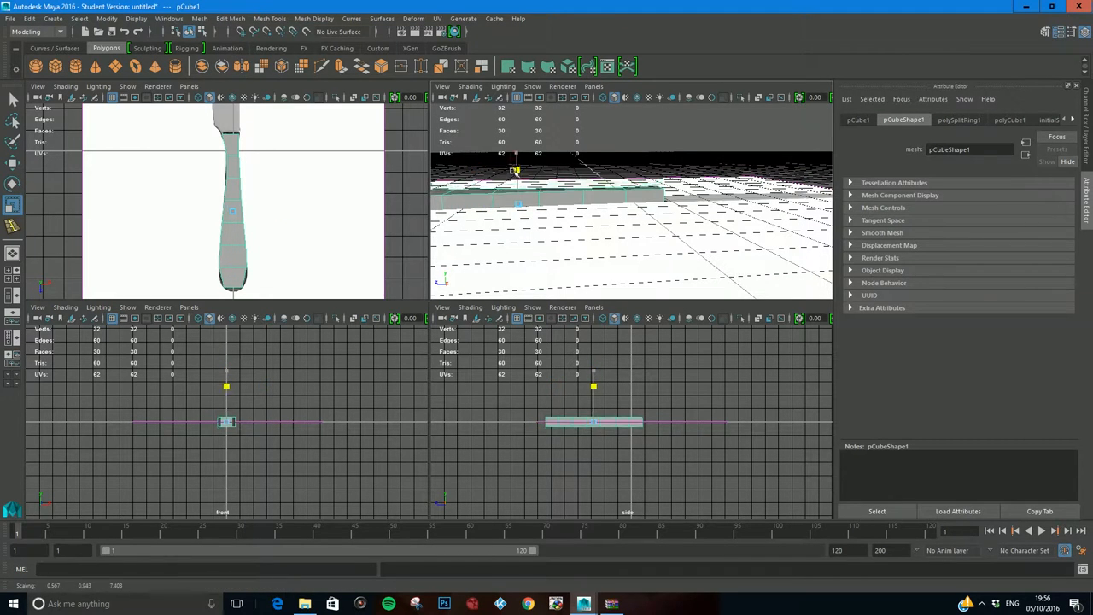
Step: Select an edge loop on the handle and scale it to the reference width
{"action": "left_click_drag", "start_coordinate": [226, 386], "coordinate": [225, 365]}
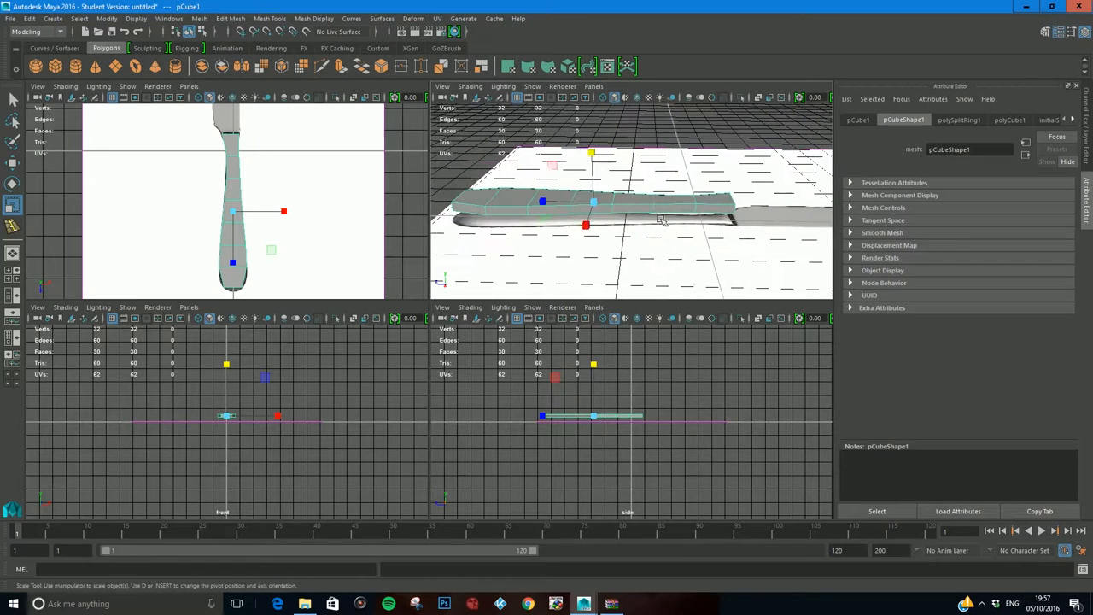
{"action": "left_click", "coordinate": [656, 248]}
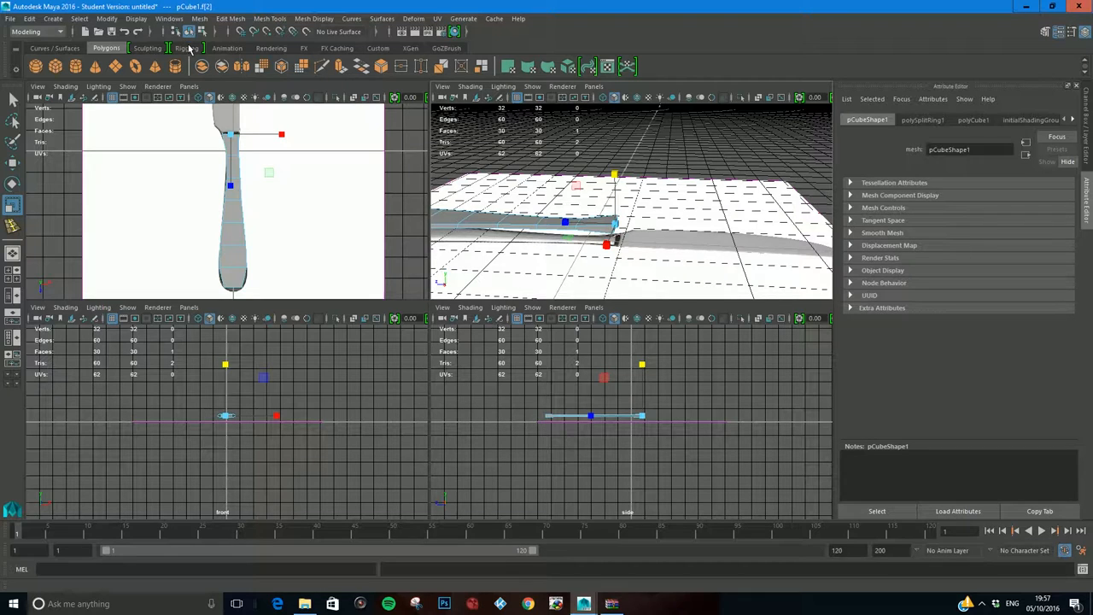
Step: Extrude the handle's top faces and scale them up into the knife's neck
{"action": "left_click", "coordinate": [231, 17]}
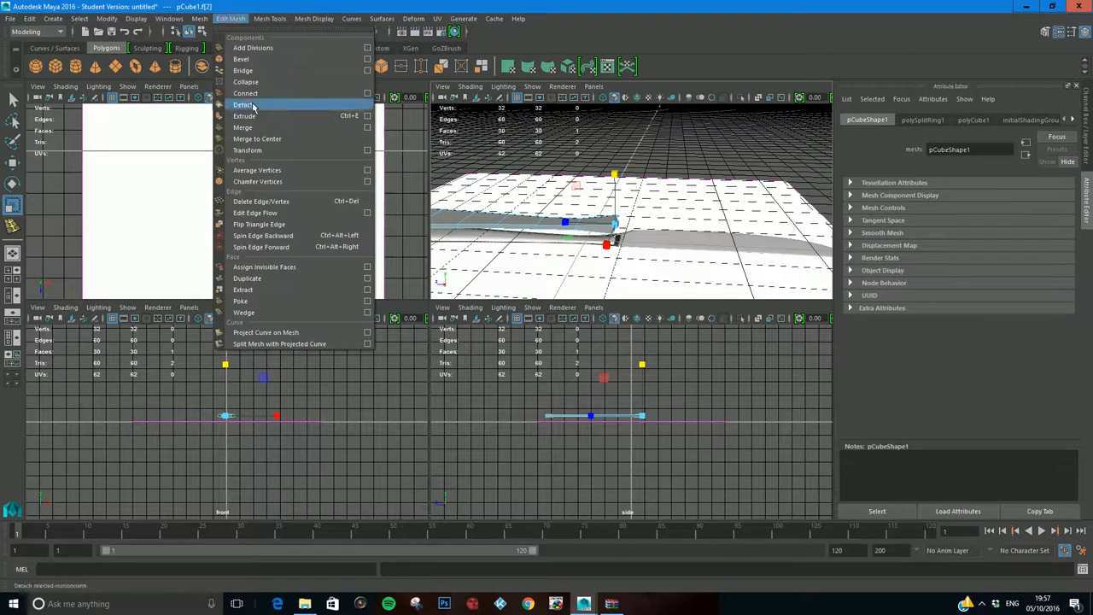
{"action": "left_click", "coordinate": [244, 116]}
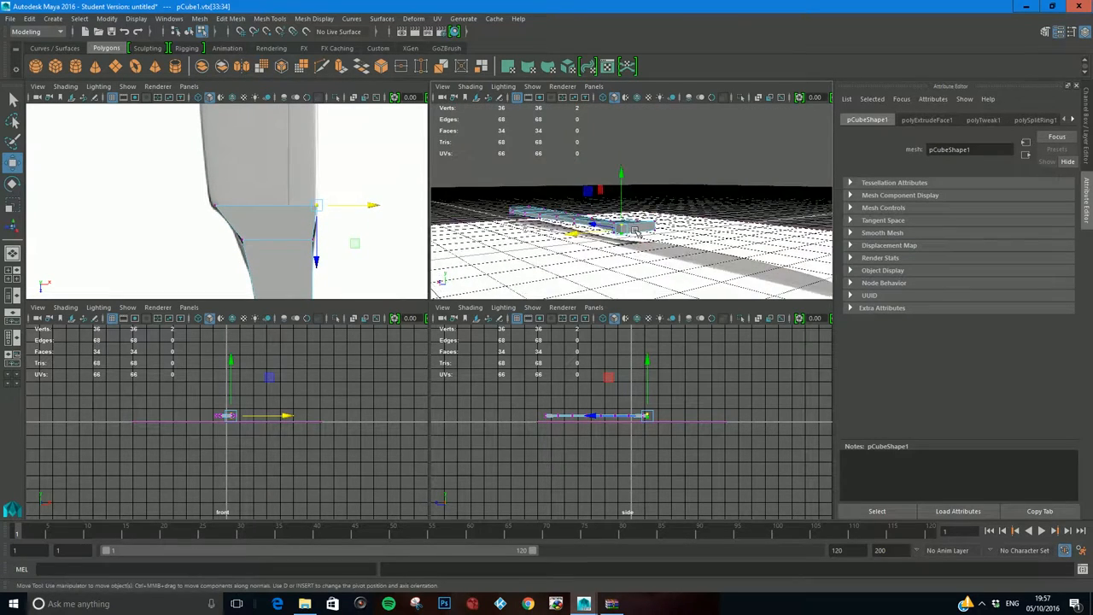
{"action": "right_click", "coordinate": [635, 226]}
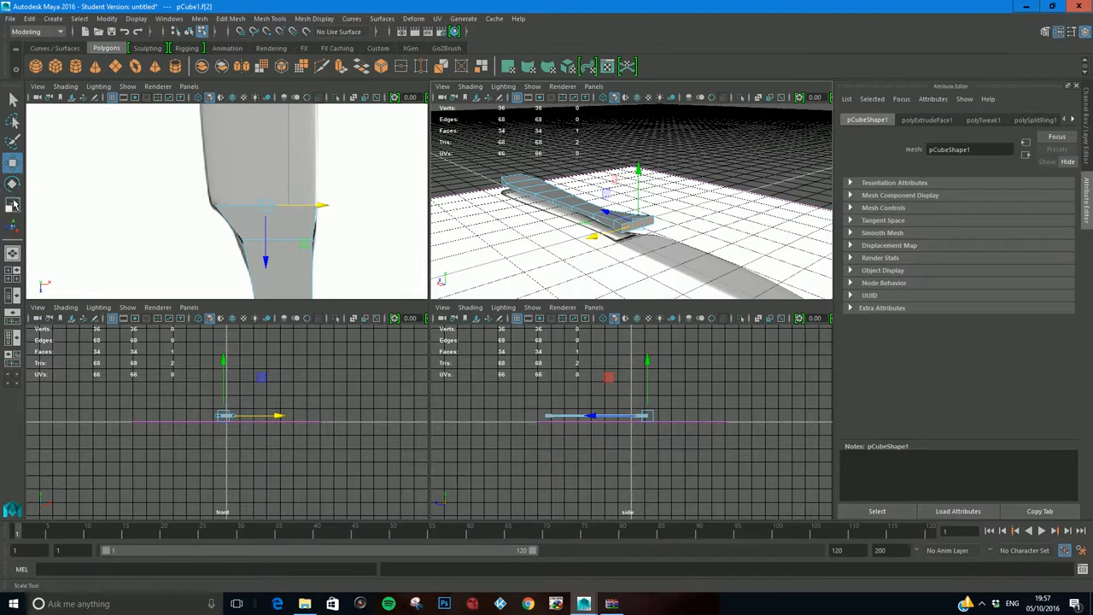
{"action": "left_click", "coordinate": [14, 205]}
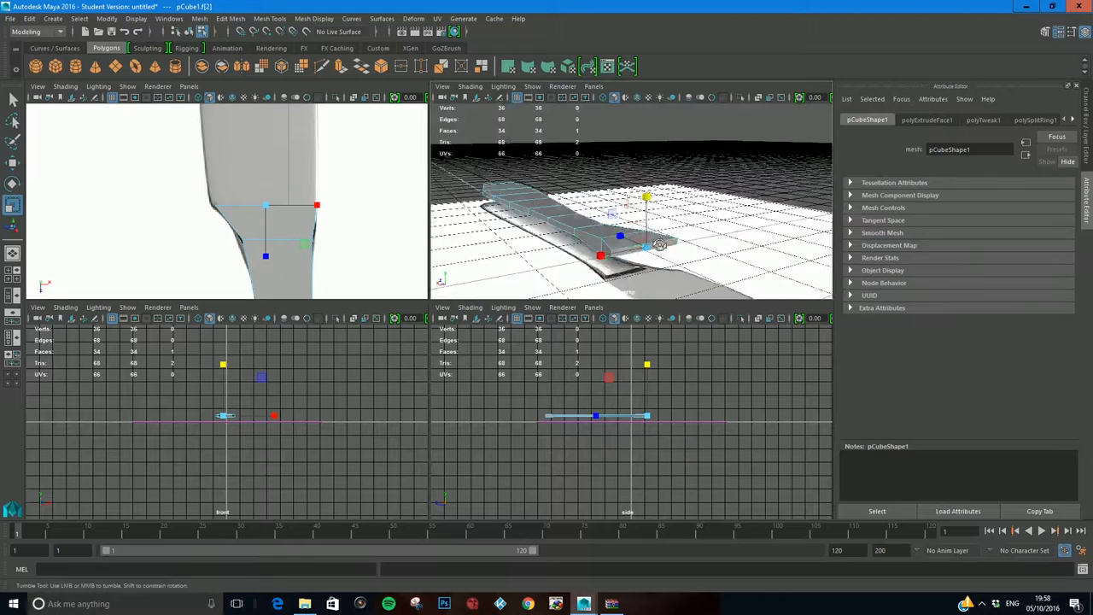
Step: Extrude the top faces again, pulling Local Translate Z out along the full blade length
{"action": "left_click", "coordinate": [229, 17]}
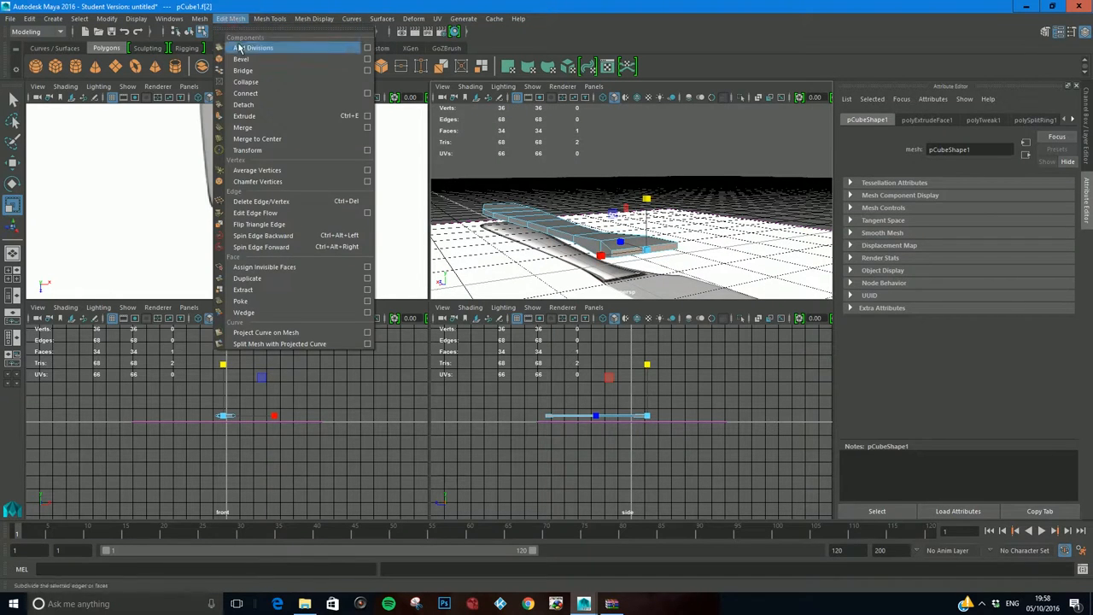
{"action": "left_click", "coordinate": [245, 116]}
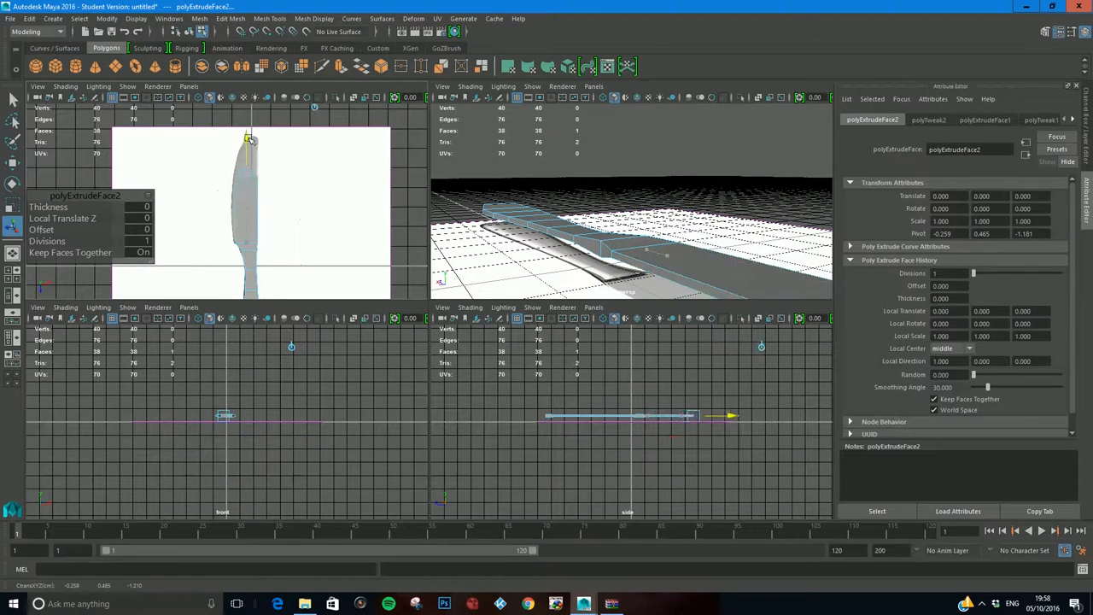
{"action": "left_click_drag", "start_coordinate": [250, 140], "coordinate": [246, 106]}
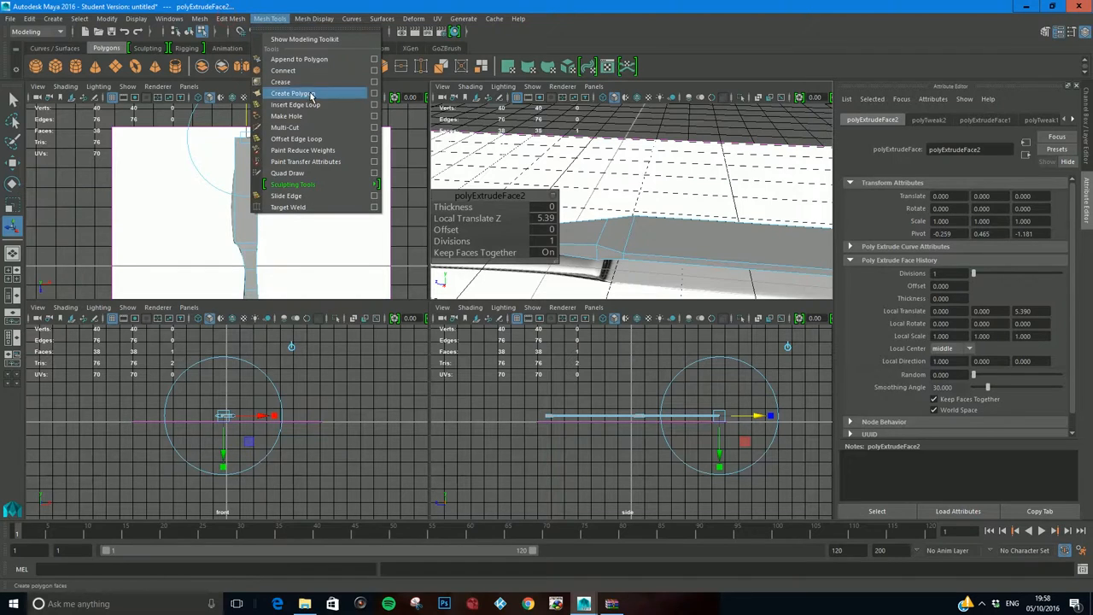
{"action": "left_click", "coordinate": [294, 104]}
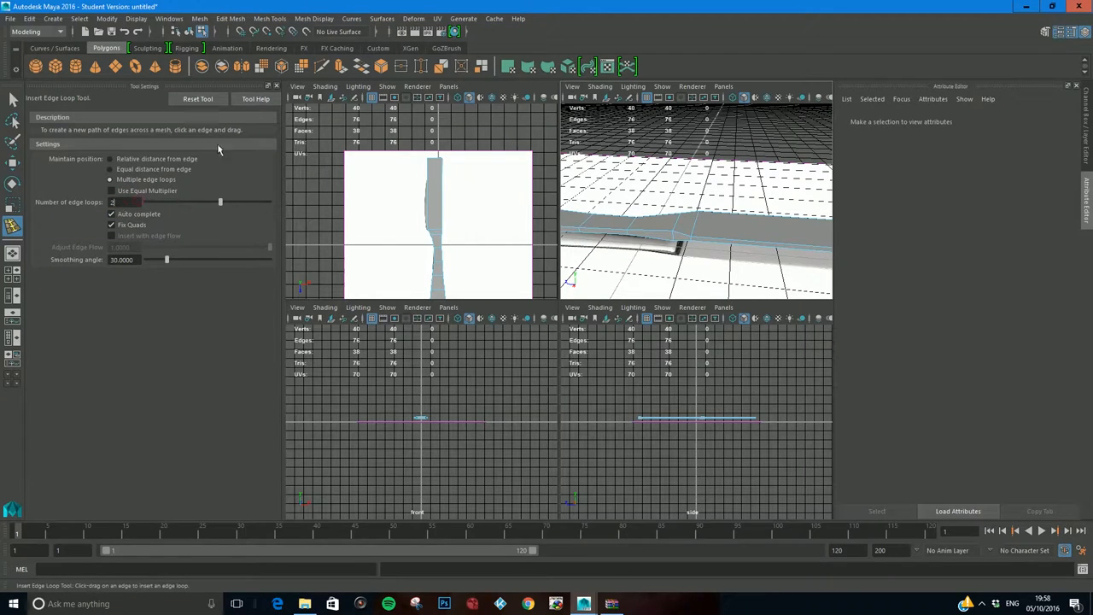
Step: Insert edge loops across the blade and move vertices to trace its curved edge and tip
{"action": "left_click", "coordinate": [275, 86]}
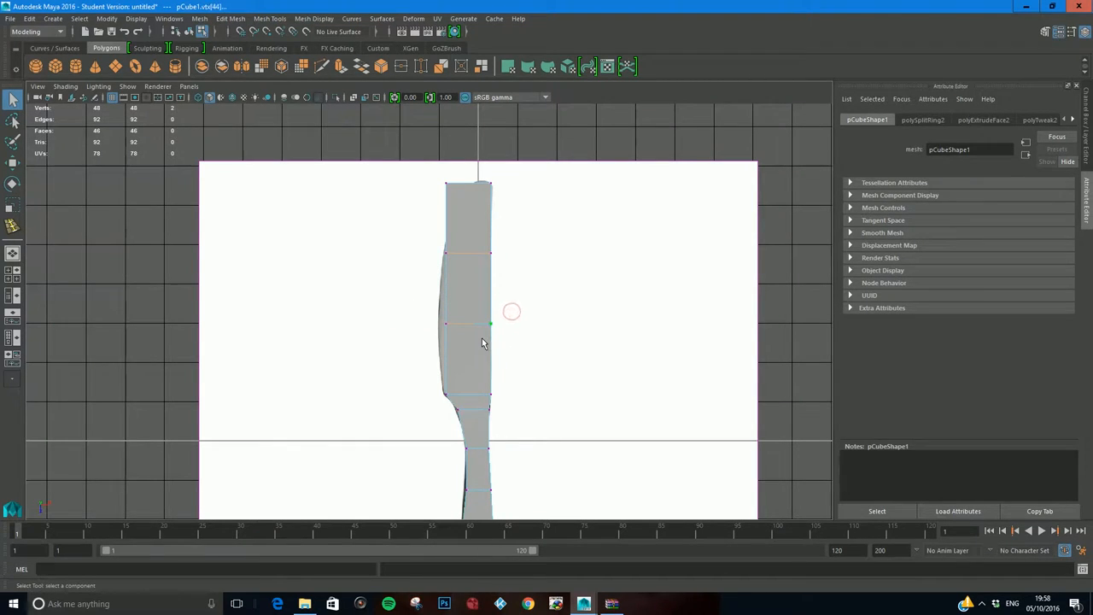
{"action": "left_click_drag", "start_coordinate": [492, 324], "coordinate": [543, 324]}
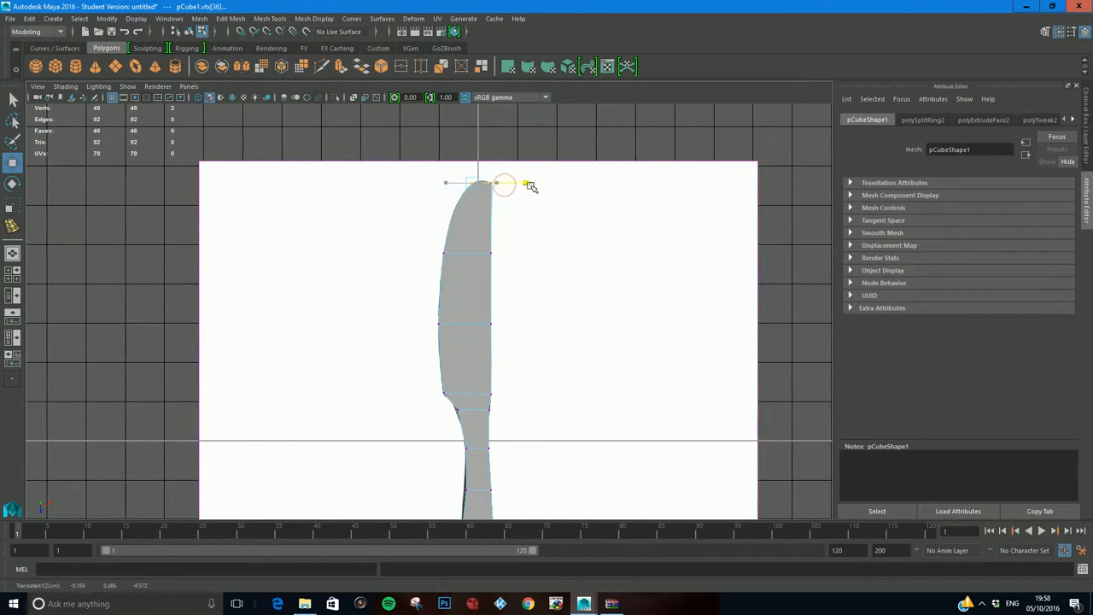
{"action": "left_click_drag", "start_coordinate": [504, 185], "coordinate": [511, 224]}
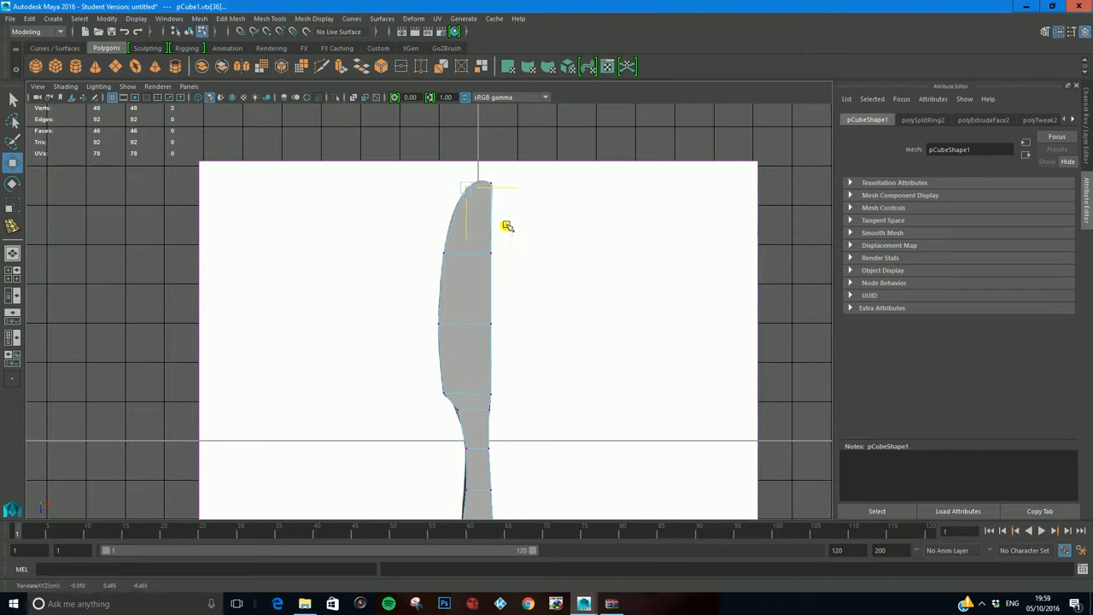
{"action": "left_click", "coordinate": [270, 17]}
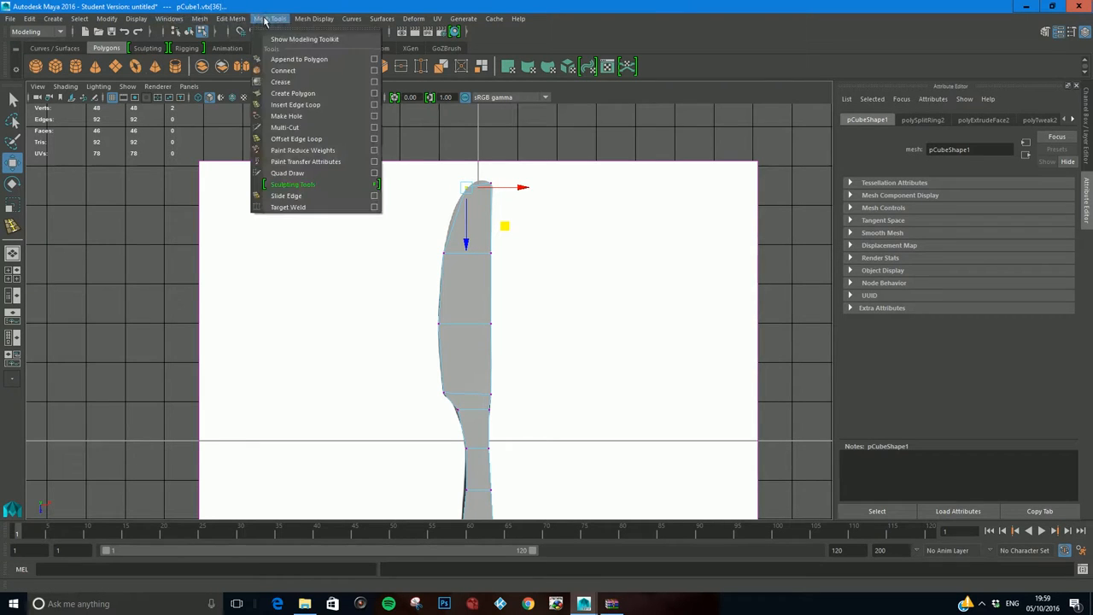
{"action": "left_click", "coordinate": [295, 104]}
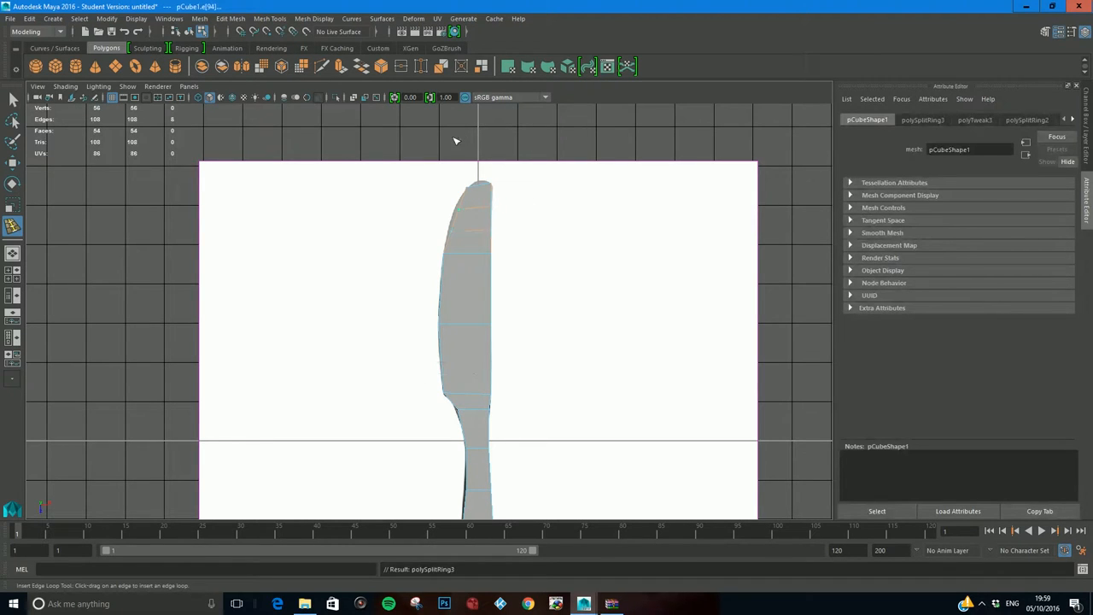
Step: Insert an Equal-distance lengthwise edge loop along the knife and adjust its edges with Move
{"action": "left_click", "coordinate": [270, 17]}
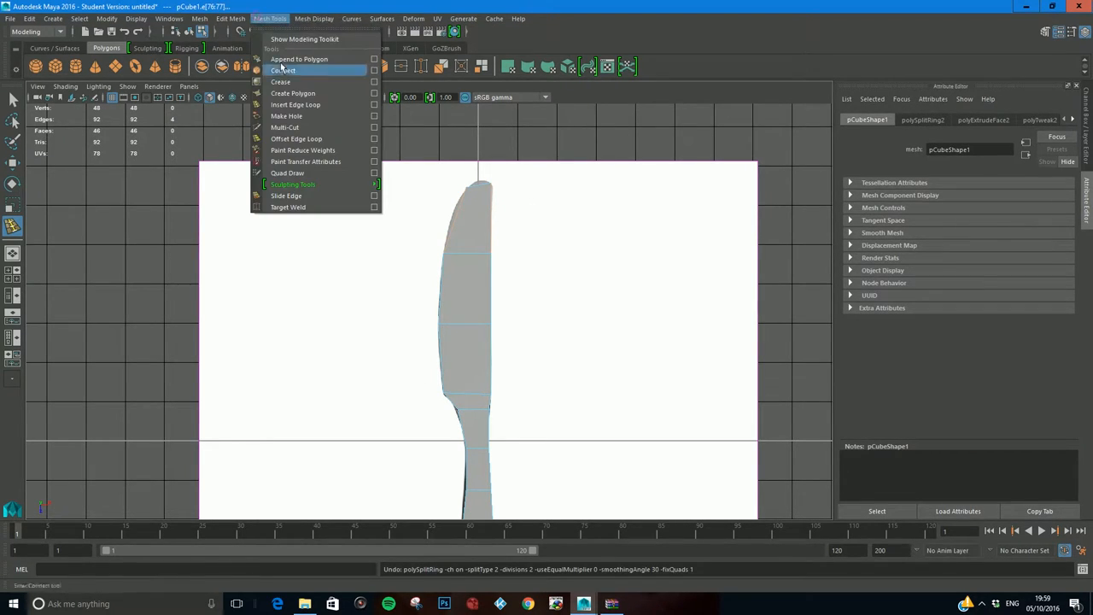
{"action": "mouse_move", "coordinate": [316, 104]}
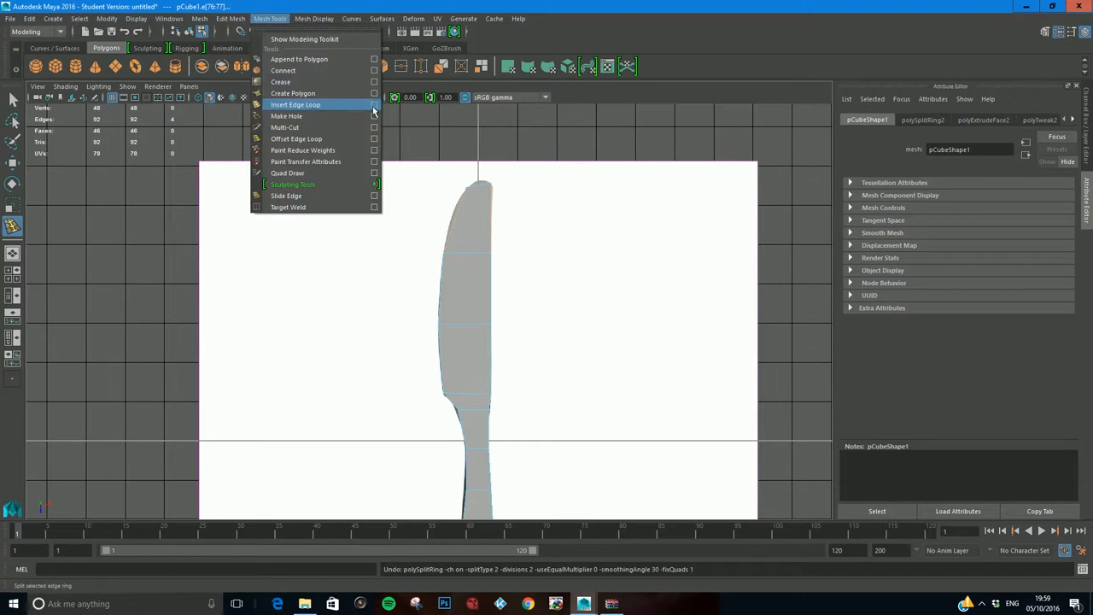
{"action": "left_click", "coordinate": [296, 104]}
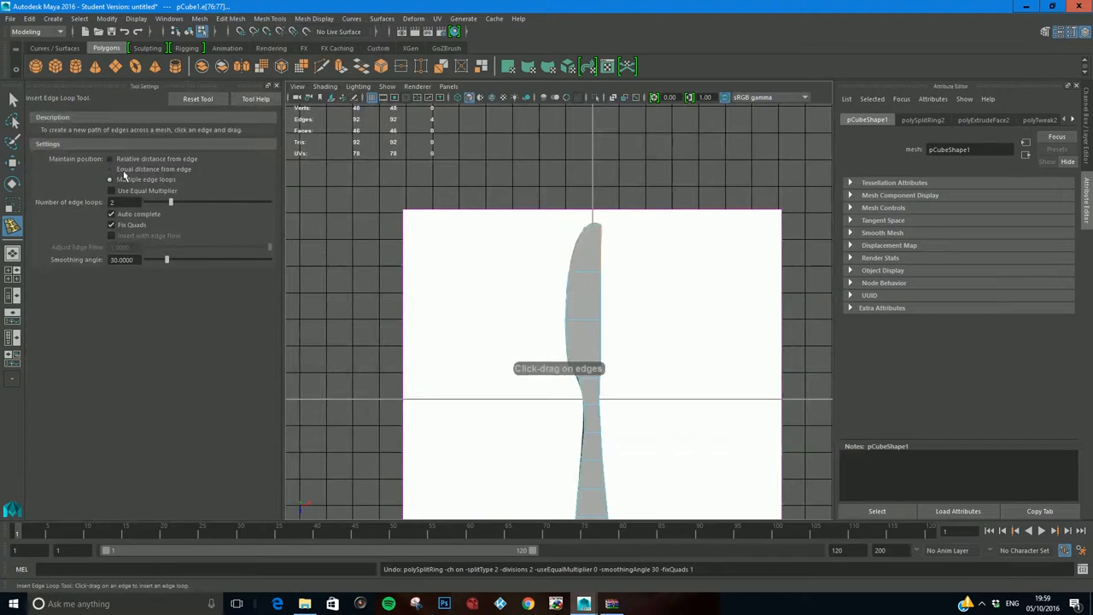
{"action": "left_click", "coordinate": [110, 169]}
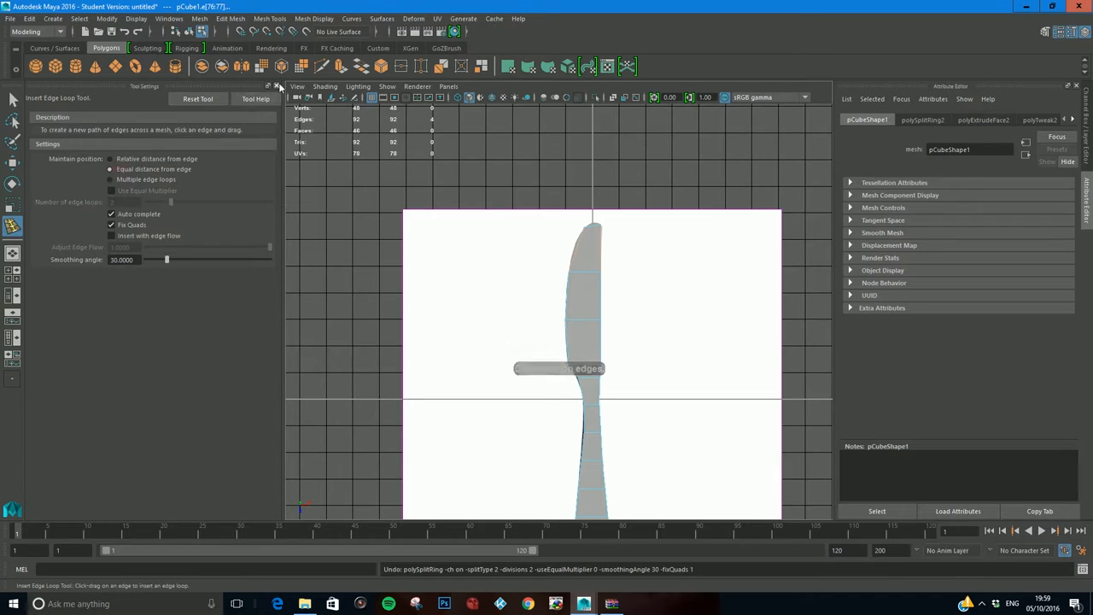
{"action": "left_click", "coordinate": [278, 86]}
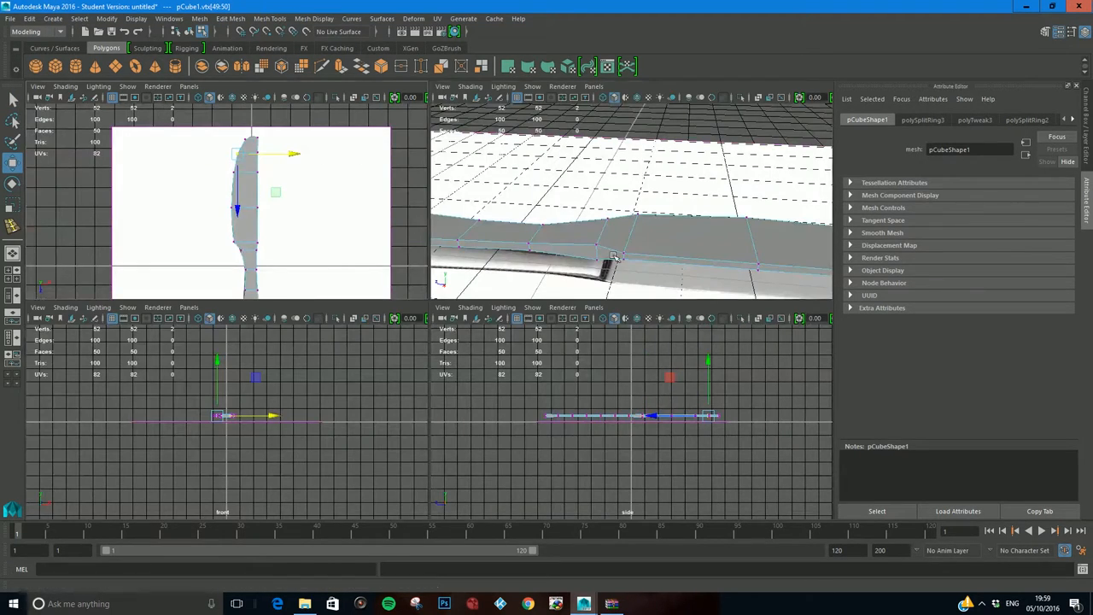
{"action": "left_click_drag", "start_coordinate": [632, 213], "coordinate": [563, 236]}
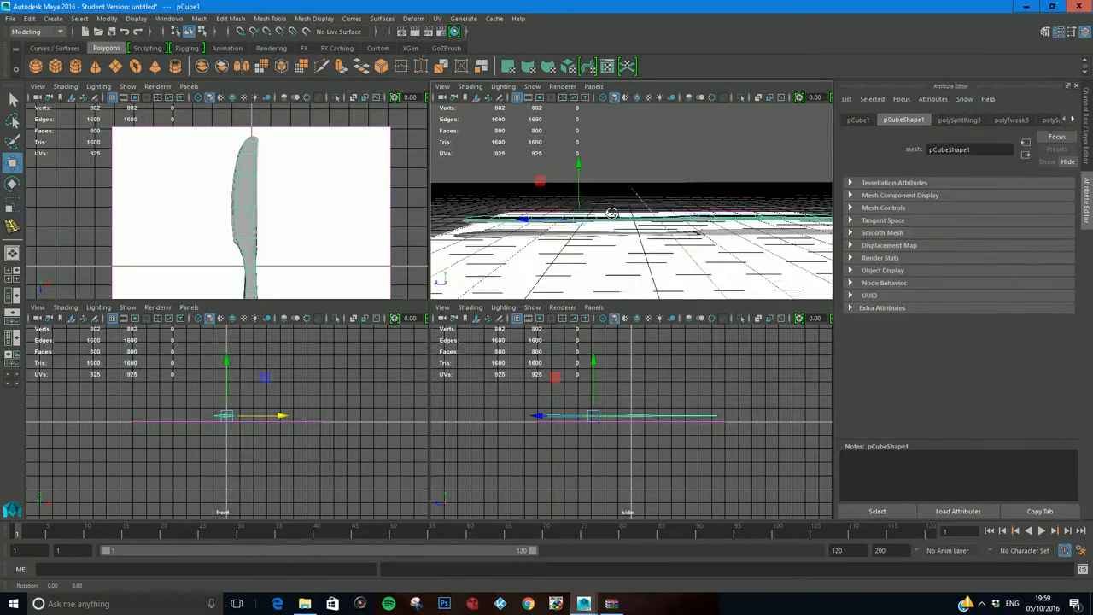
Step: Zoom the top view in on the smoothed knife's neck
{"action": "left_click_drag", "start_coordinate": [611, 212], "coordinate": [716, 263]}
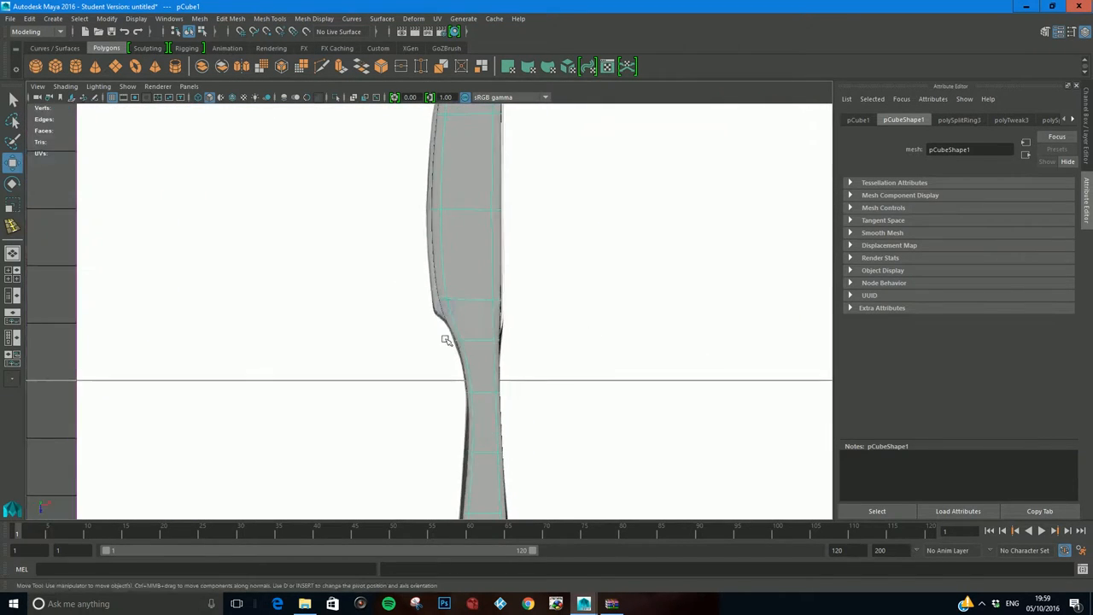
Step: In Vertex mode, narrow the rounded handle-end vertices to the reference outline
{"action": "right_click", "coordinate": [453, 407]}
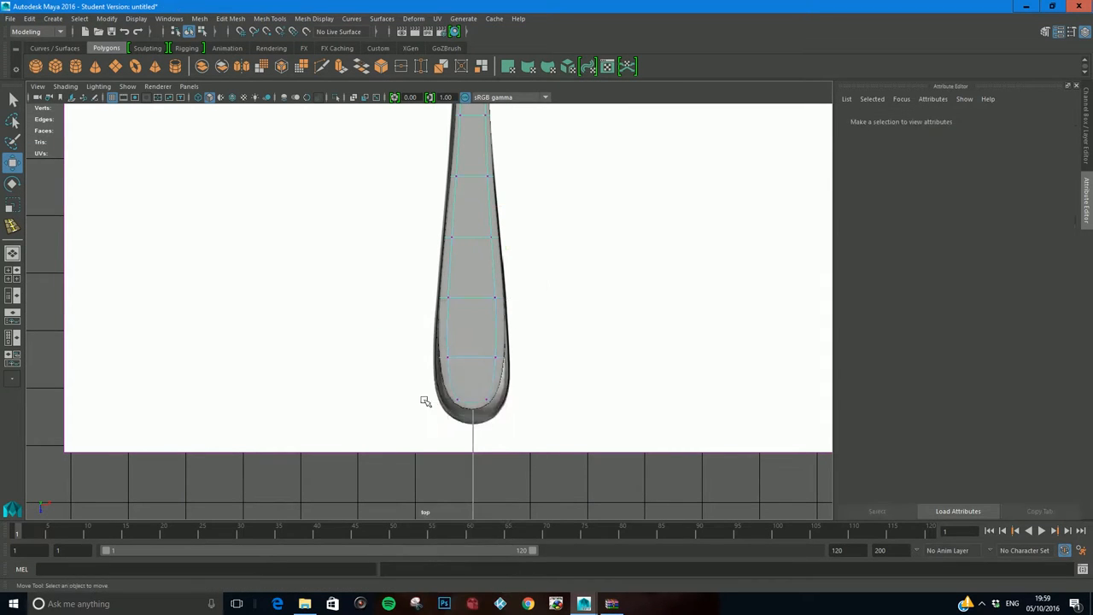
{"action": "left_click", "coordinate": [471, 415]}
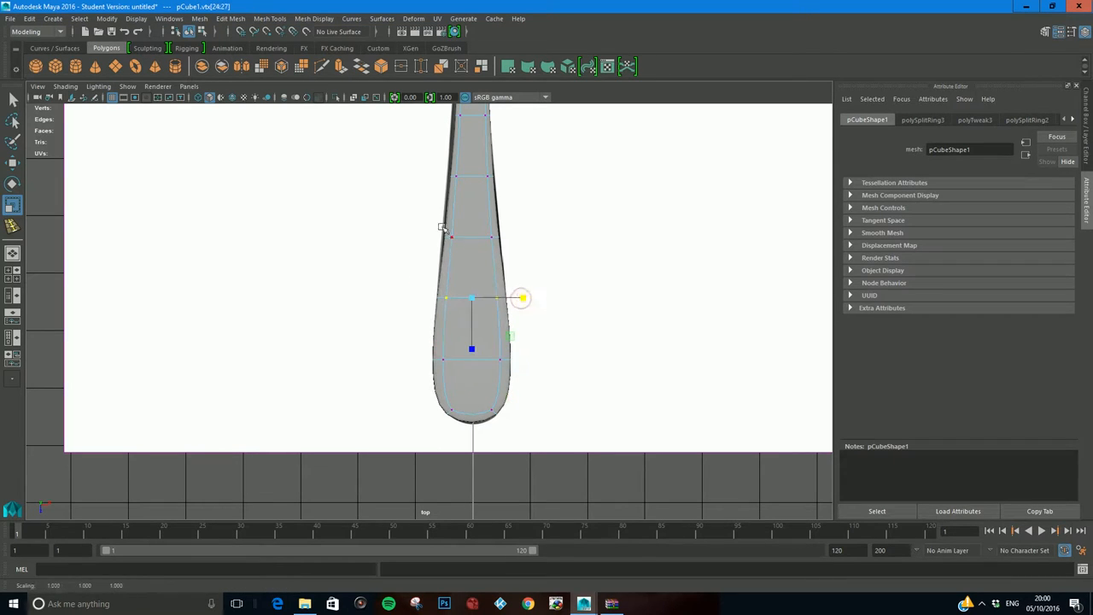
{"action": "left_click_drag", "start_coordinate": [472, 348], "coordinate": [471, 287]}
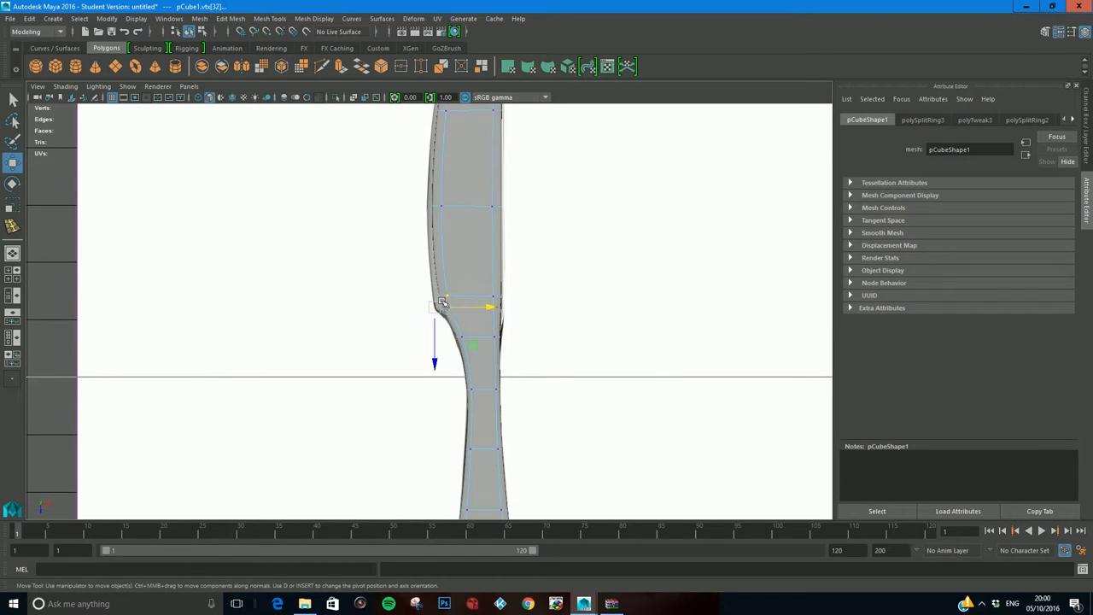
Step: Reshape the neck curve and rounded blade tip vertices to follow the image plane
{"action": "left_click_drag", "start_coordinate": [444, 304], "coordinate": [470, 352]}
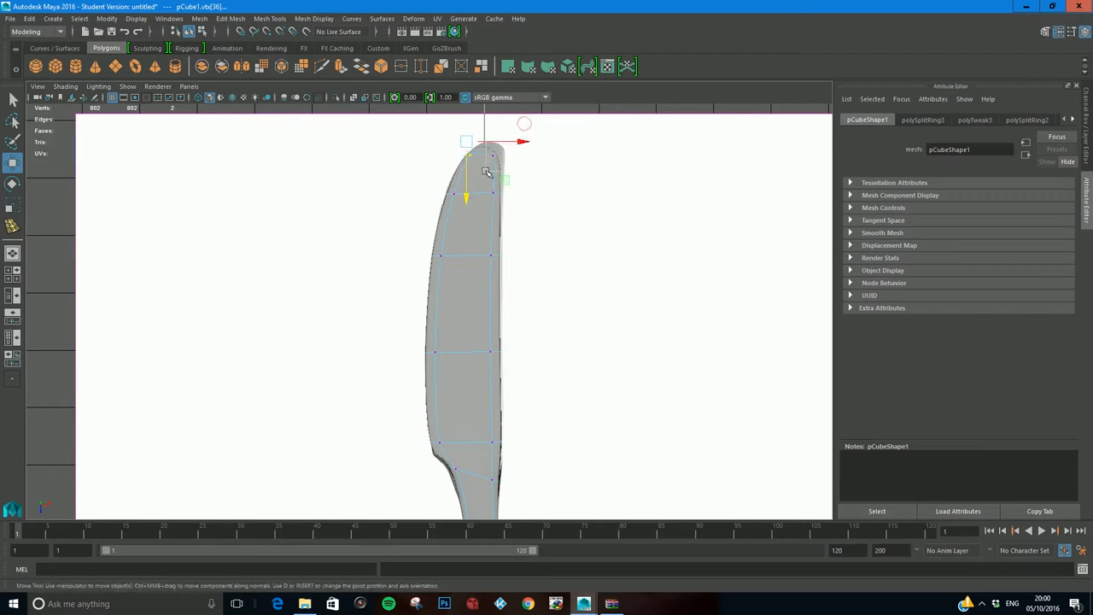
{"action": "left_click_drag", "start_coordinate": [487, 174], "coordinate": [487, 157]}
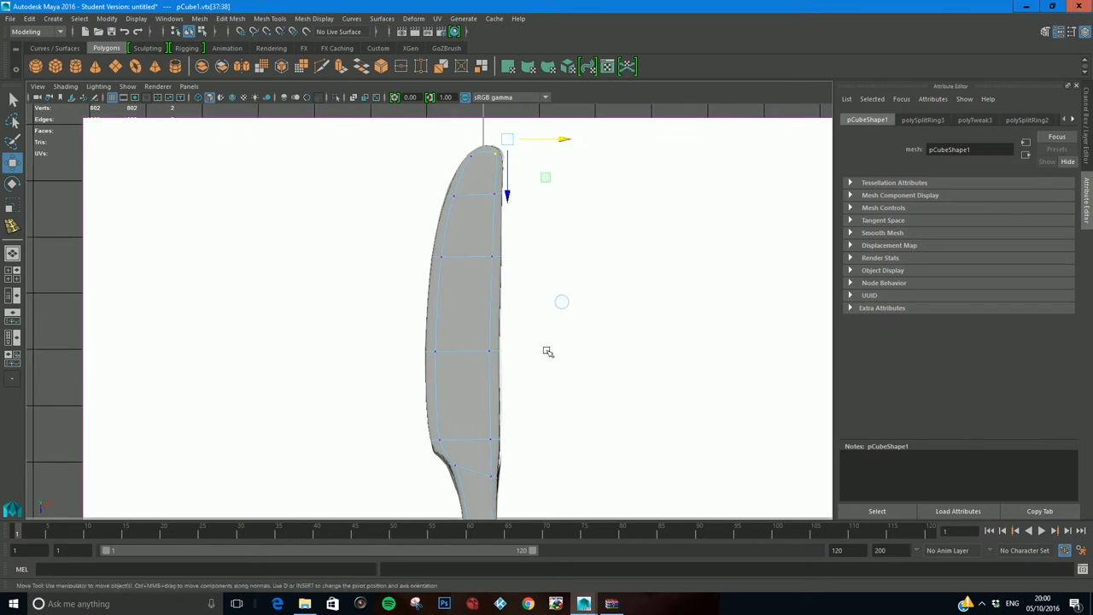
{"action": "left_click", "coordinate": [13, 604]}
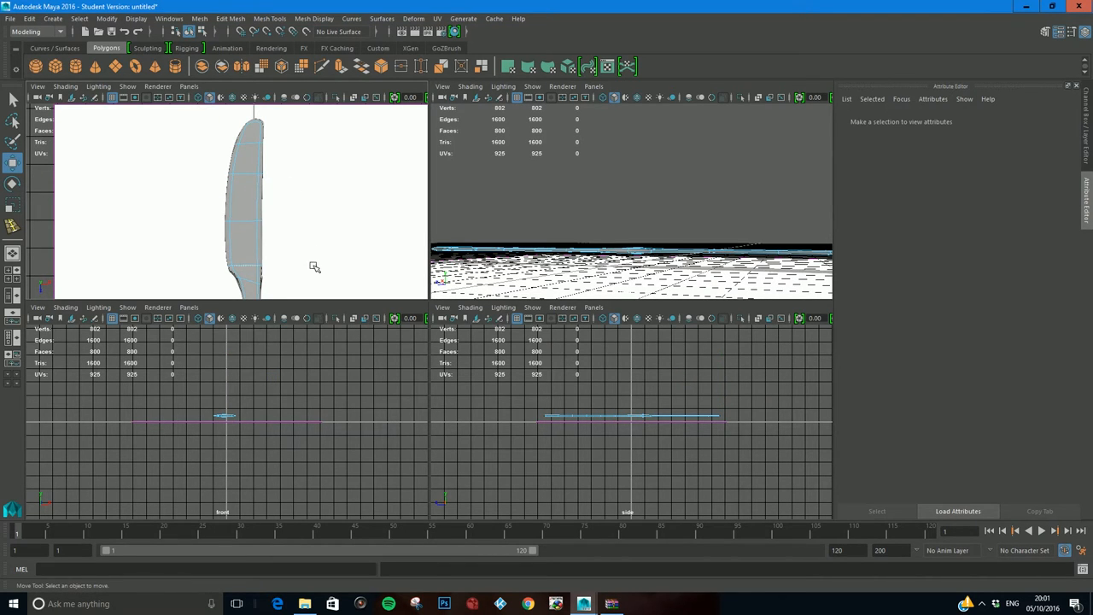
Step: Select the whole knife and squash its Y scale to a thin flat body
{"action": "left_click", "coordinate": [248, 205]}
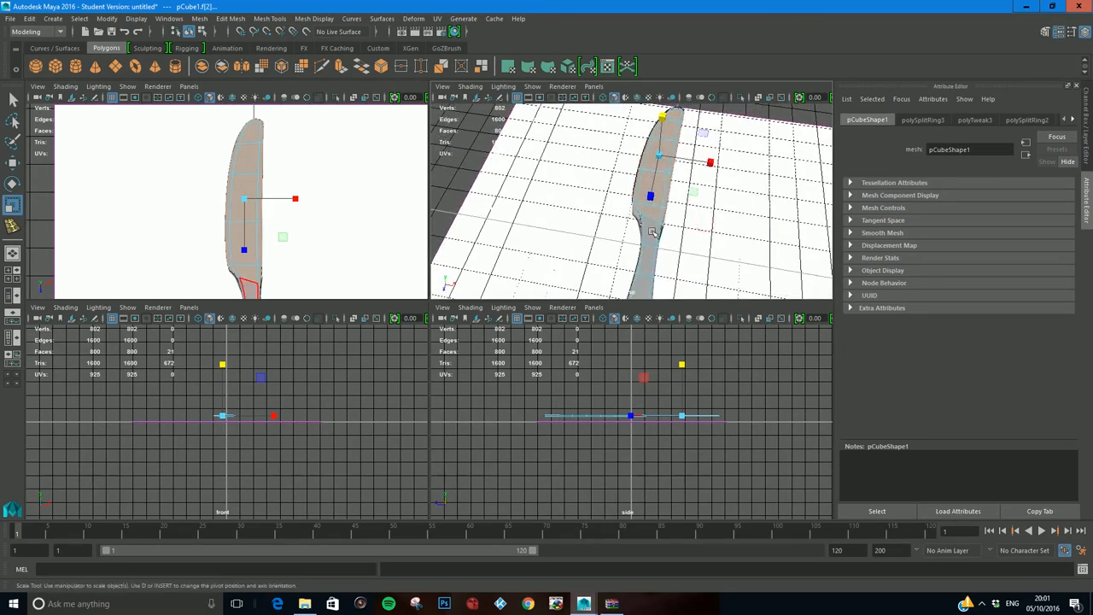
{"action": "left_click_drag", "start_coordinate": [649, 213], "coordinate": [679, 243]}
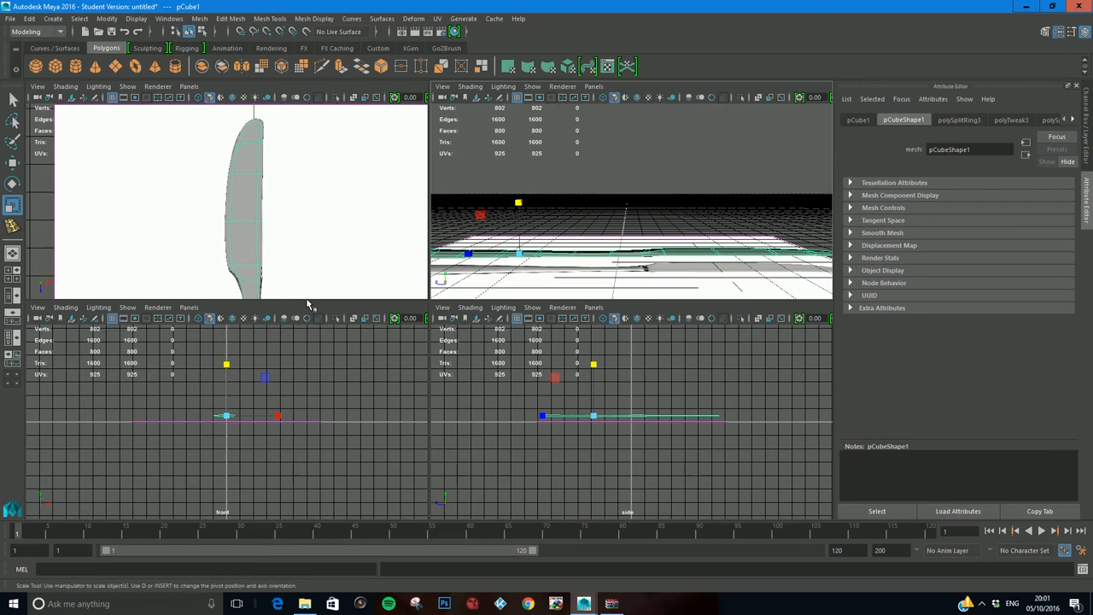
{"action": "mouse_move", "coordinate": [297, 352]}
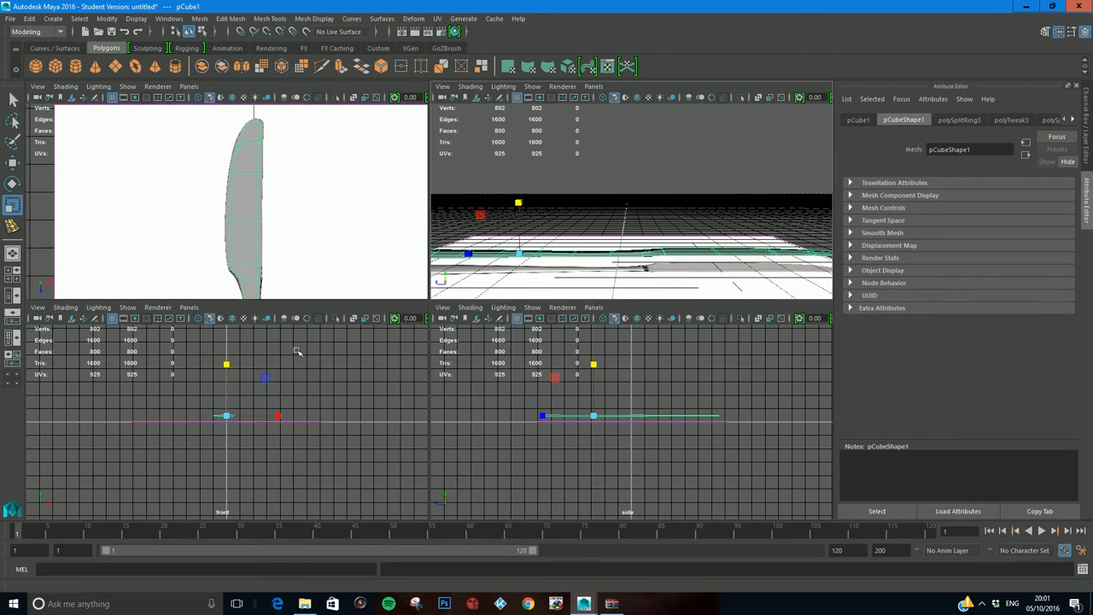